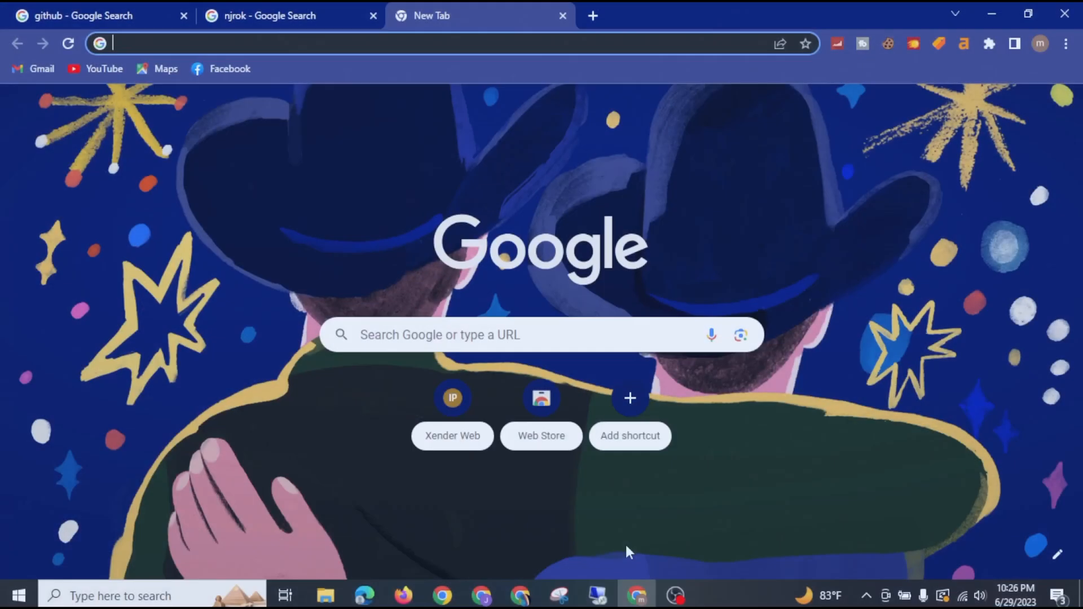
Return to the 'njrok' search tab, corrected to ngrok results with ngrok's site first
left_click(286, 15)
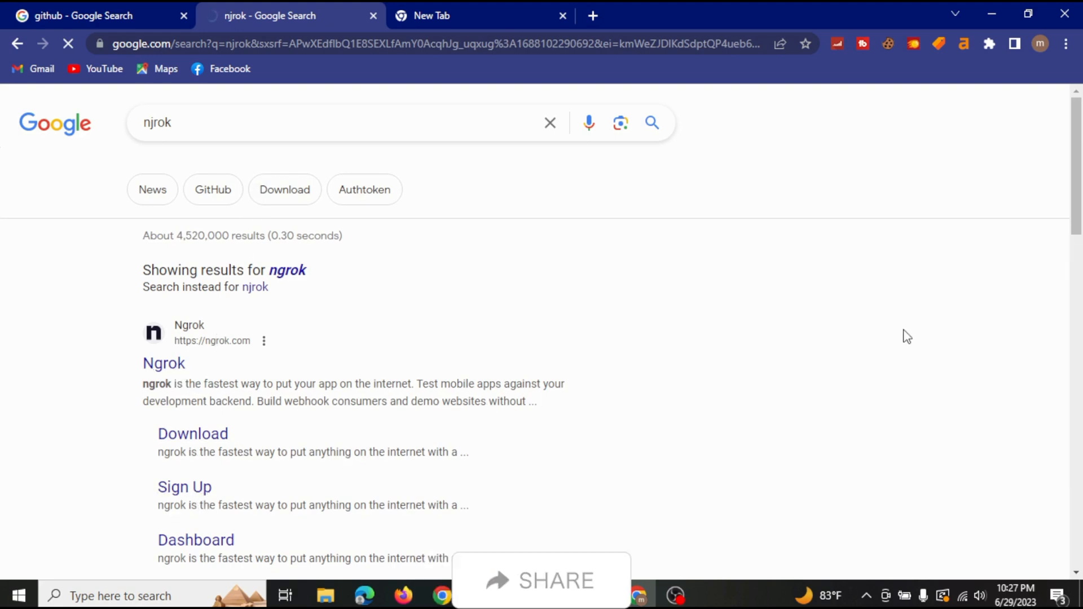
Sign up for ngrok with name, email and password, passing reCAPTCHA and accepting the terms
left_click(184, 486)
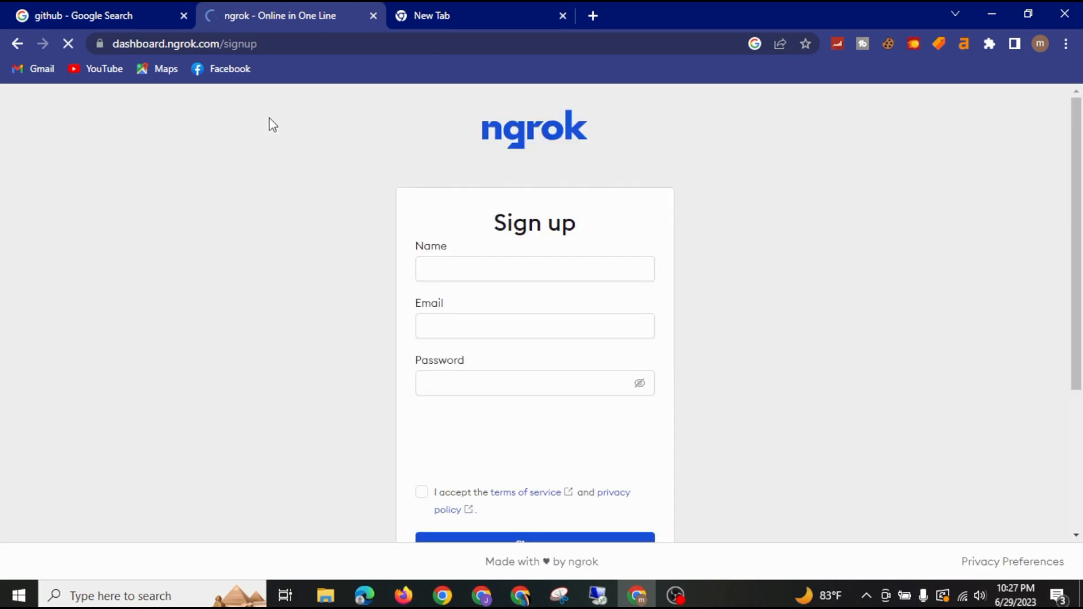
mouse_move(528, 294)
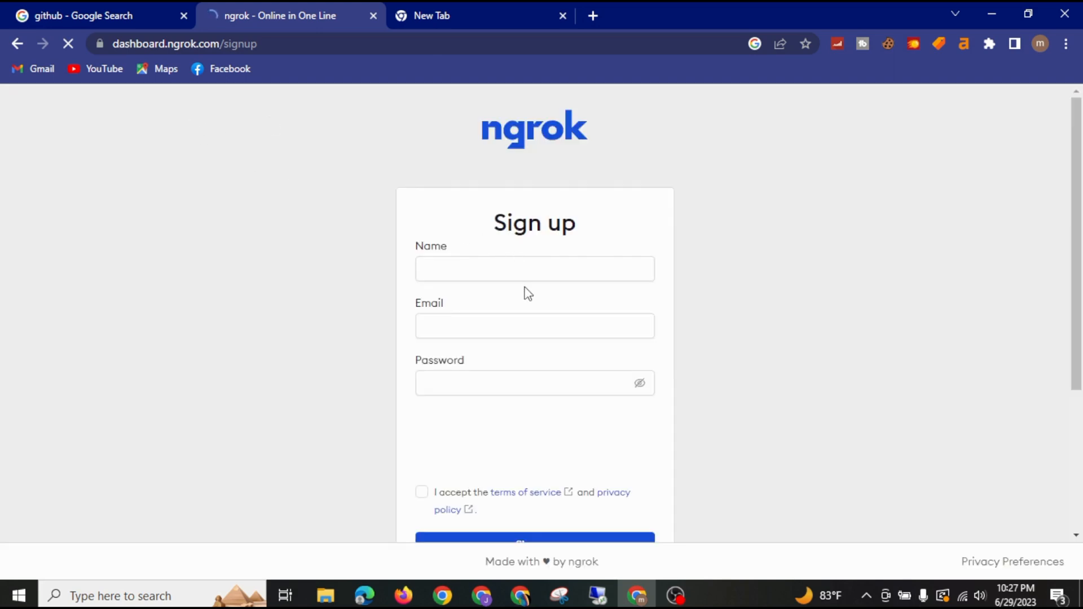
left_click(534, 269)
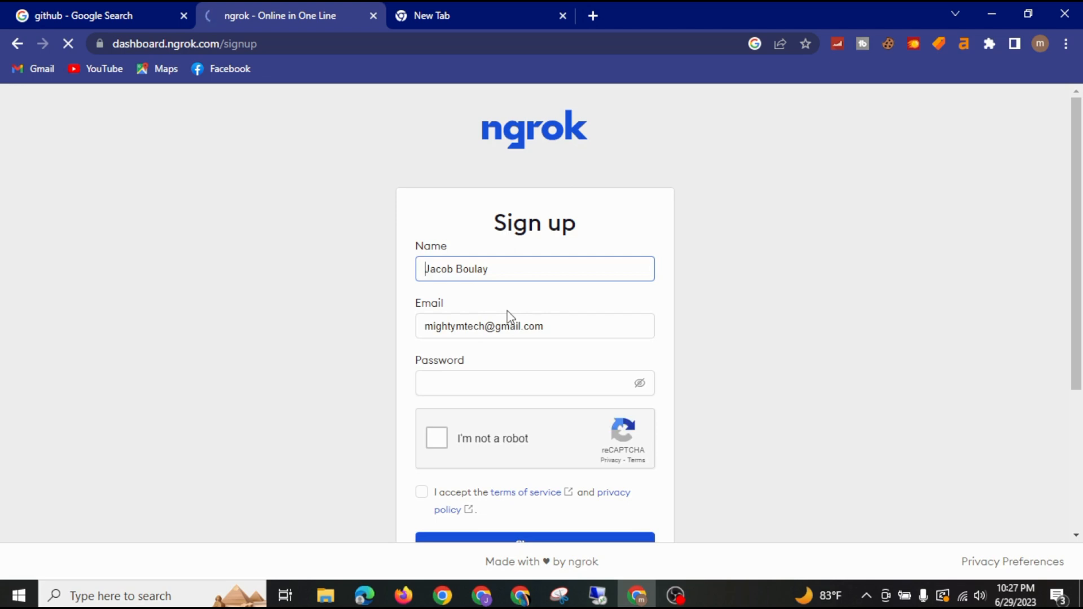
left_click(535, 383)
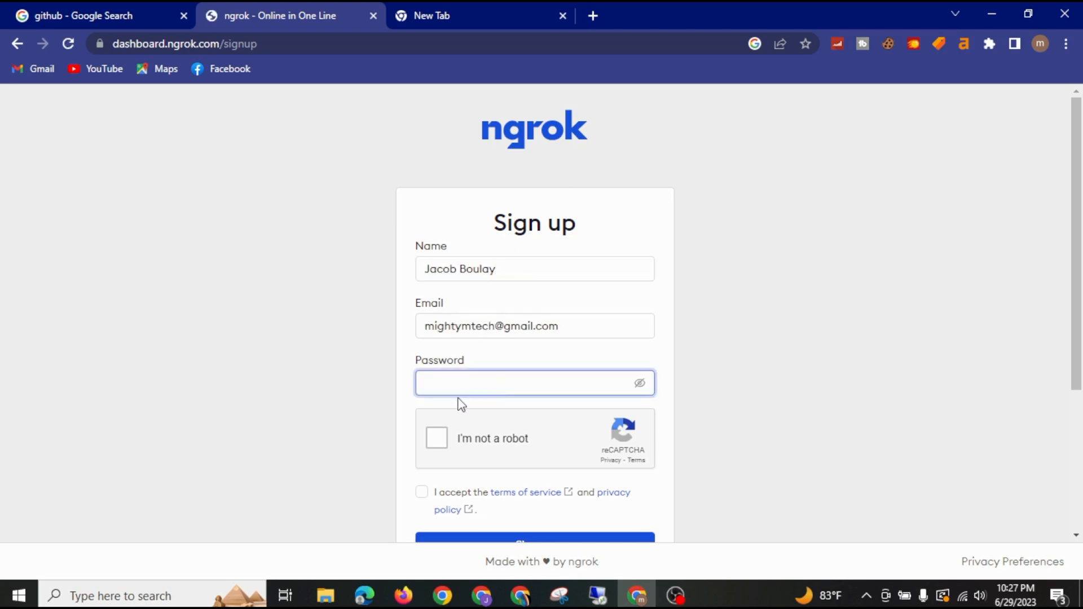
type("••")
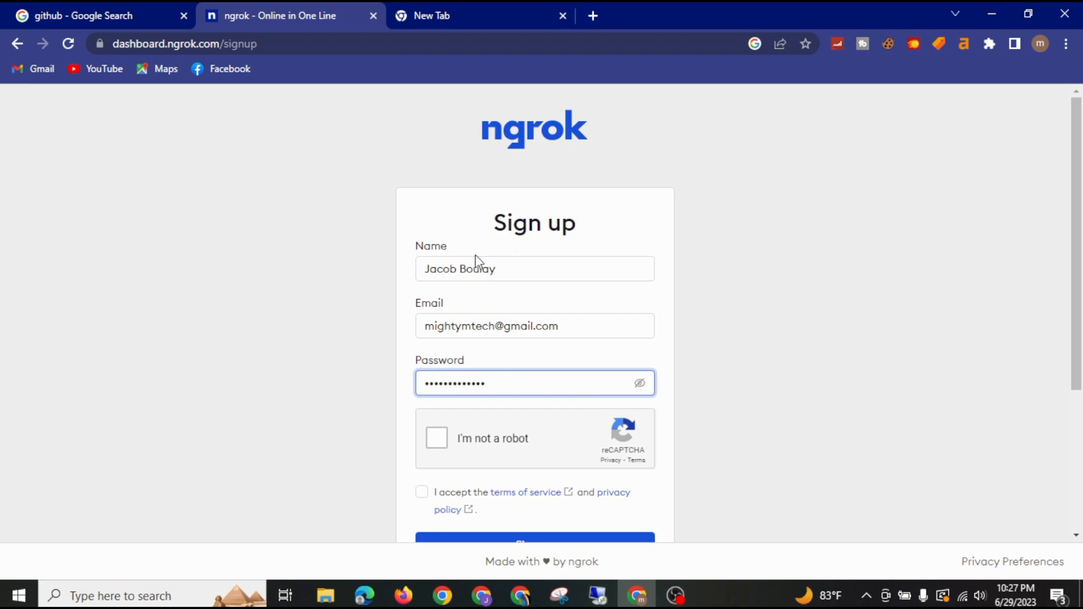
mouse_move(418, 332)
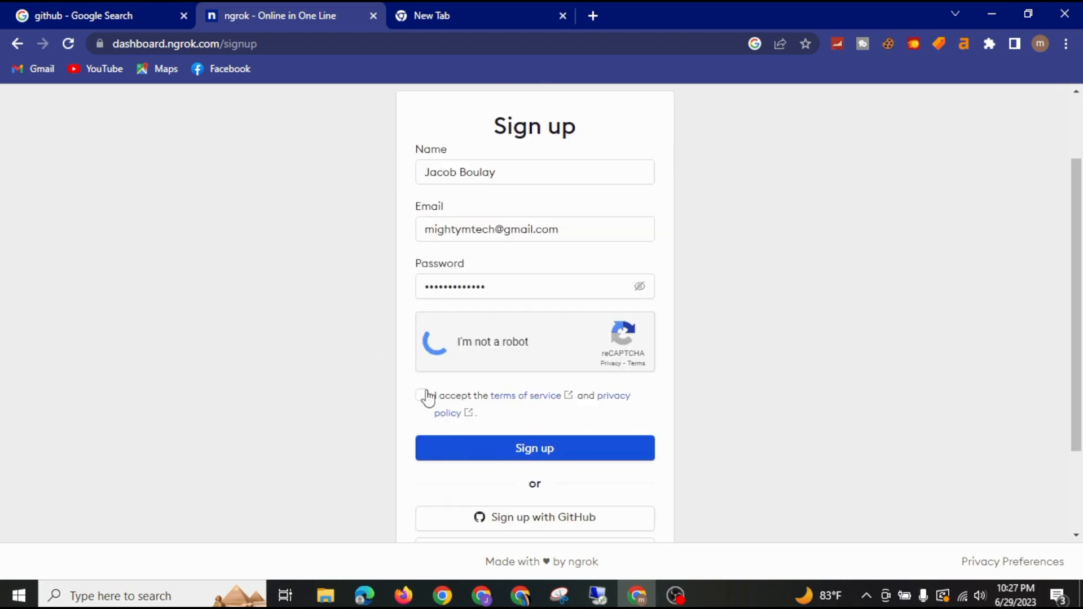
left_click(423, 395)
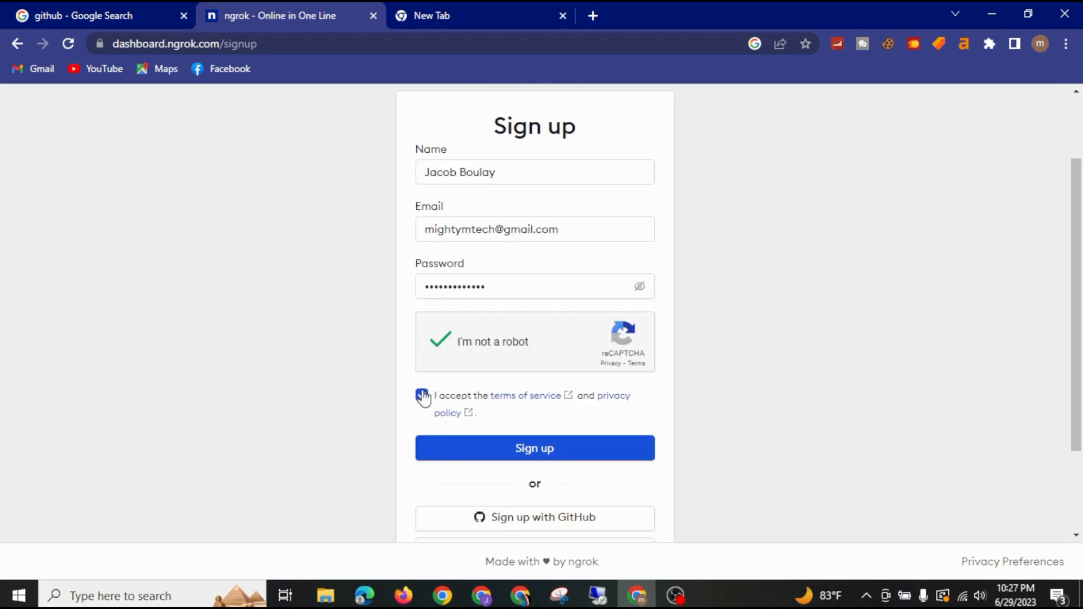
left_click(422, 395)
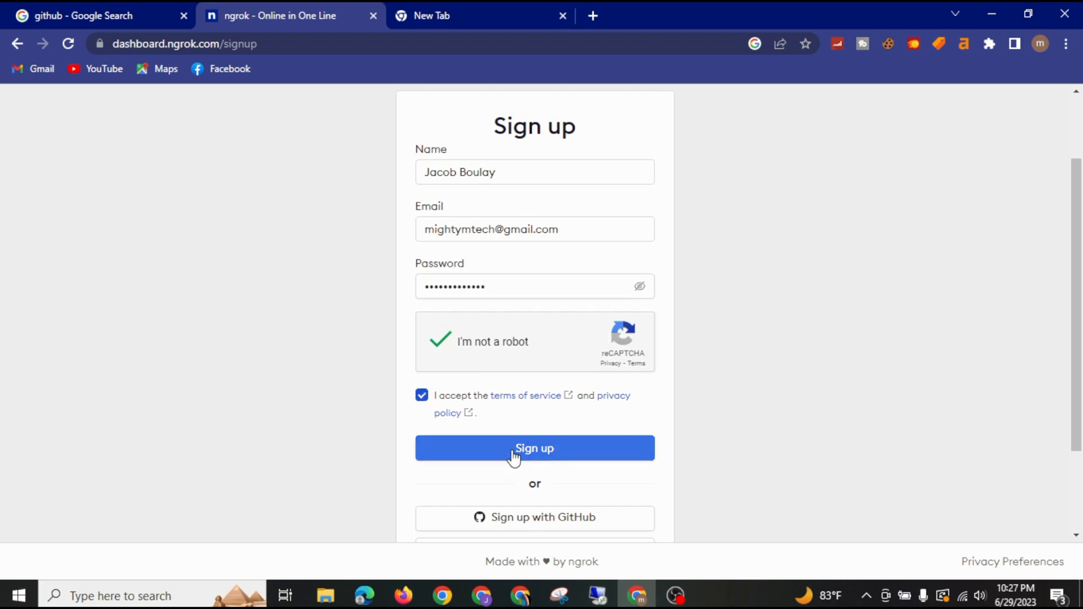
left_click(535, 448)
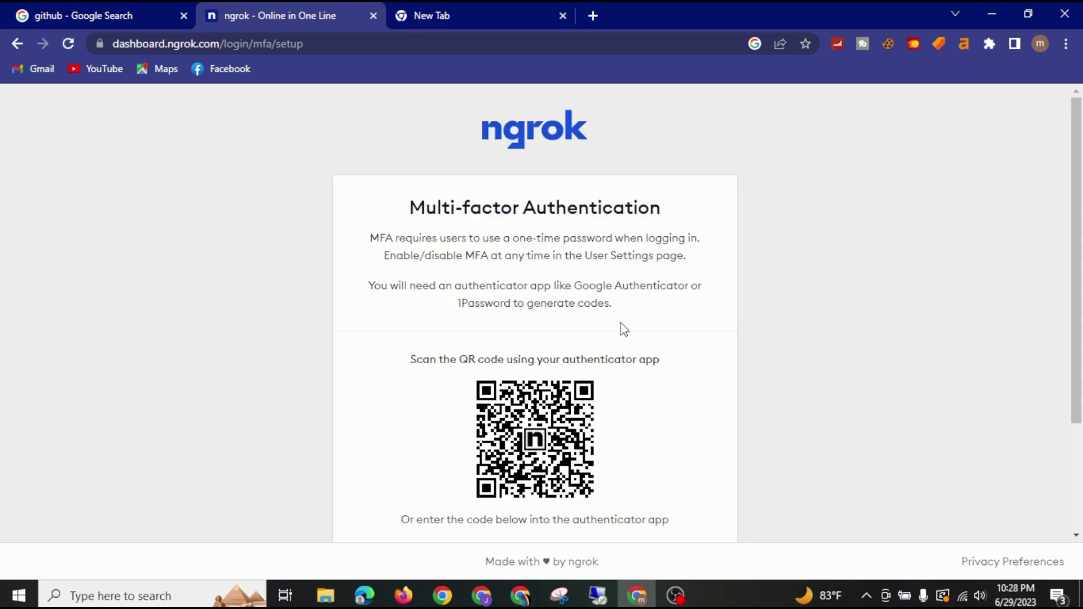
Skip the MFA setup and copy the authtoken from ngrok's Your Authtoken page
scroll("down", 3)
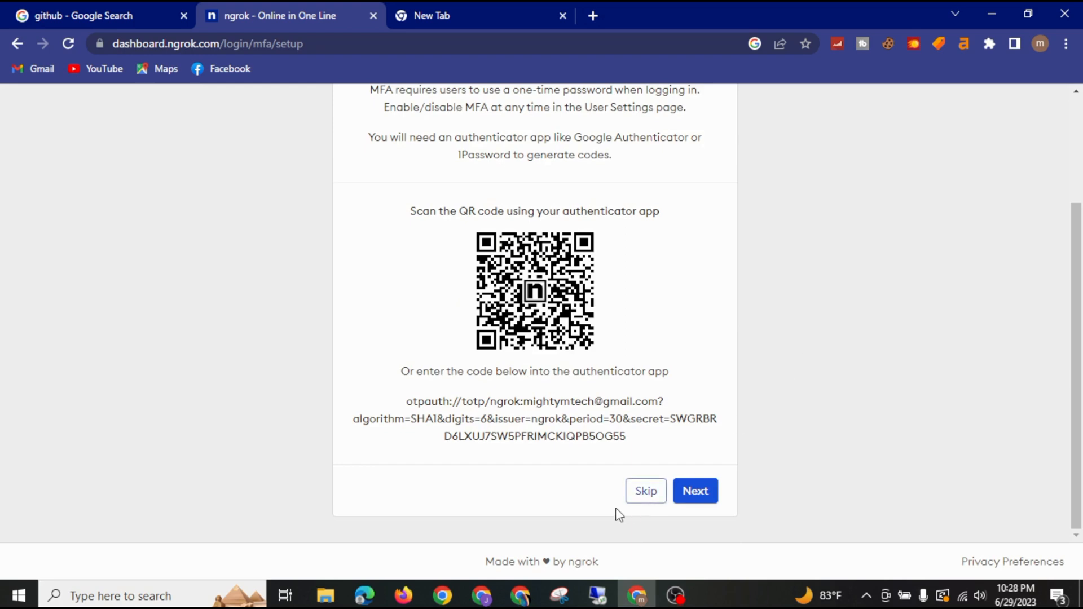
left_click(695, 490)
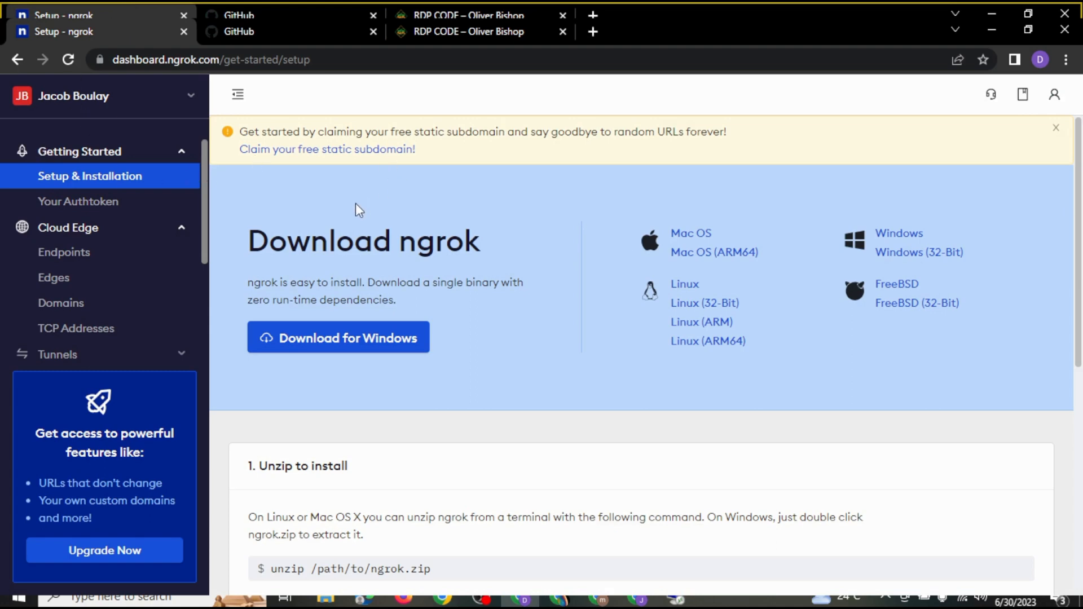
left_click(77, 202)
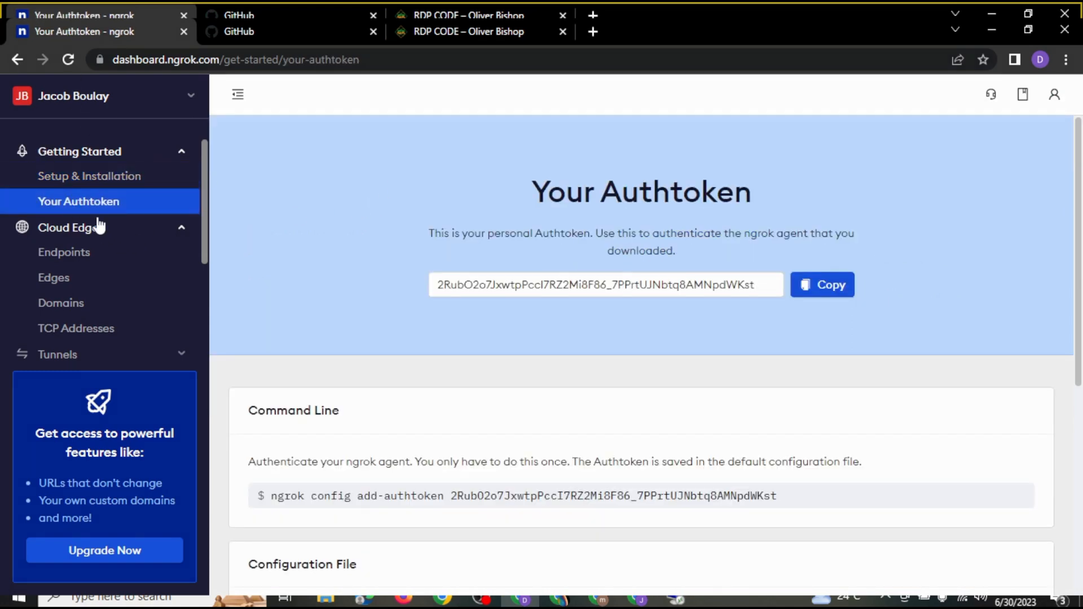
left_click(822, 285)
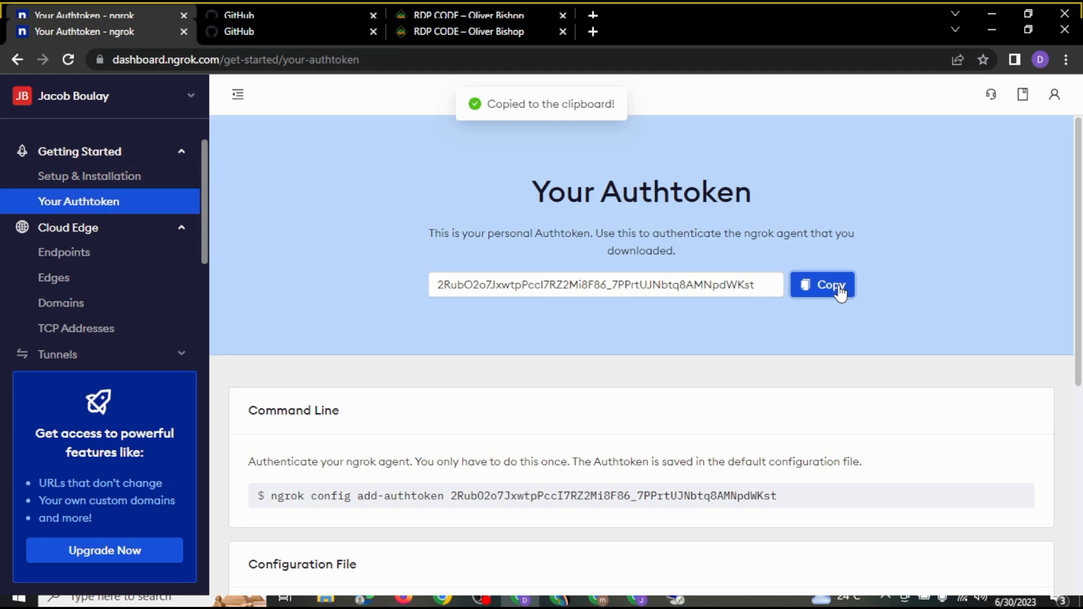
left_click(823, 285)
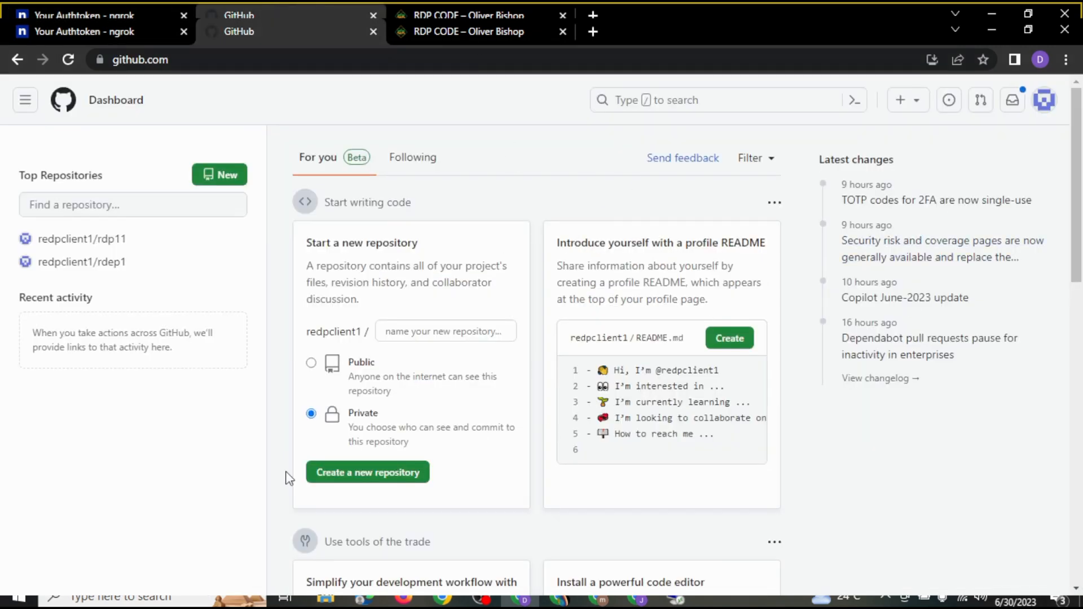
mouse_move(335, 507)
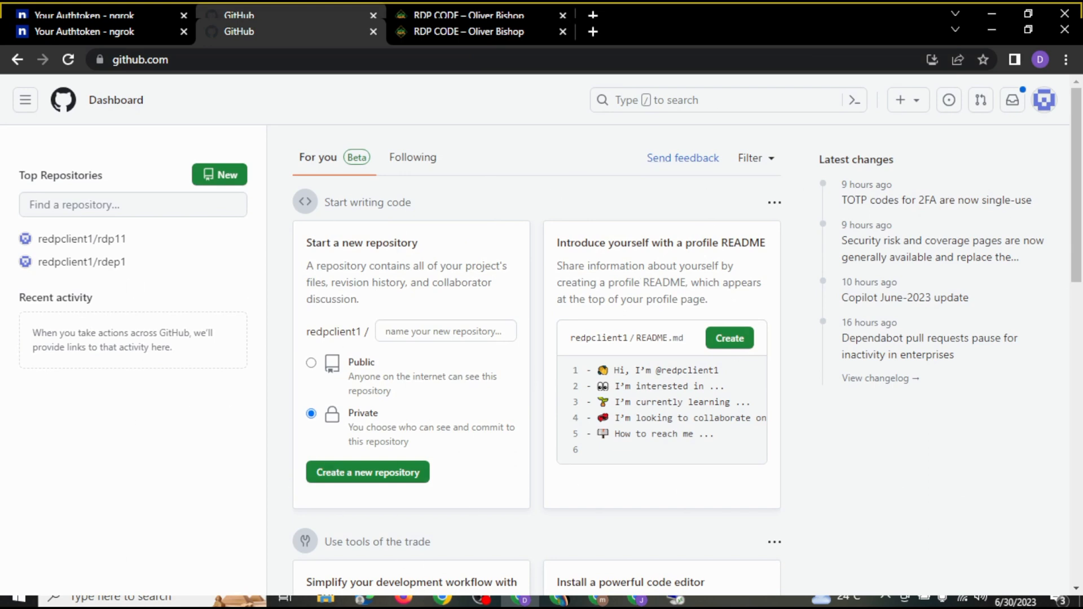
mouse_move(443, 535)
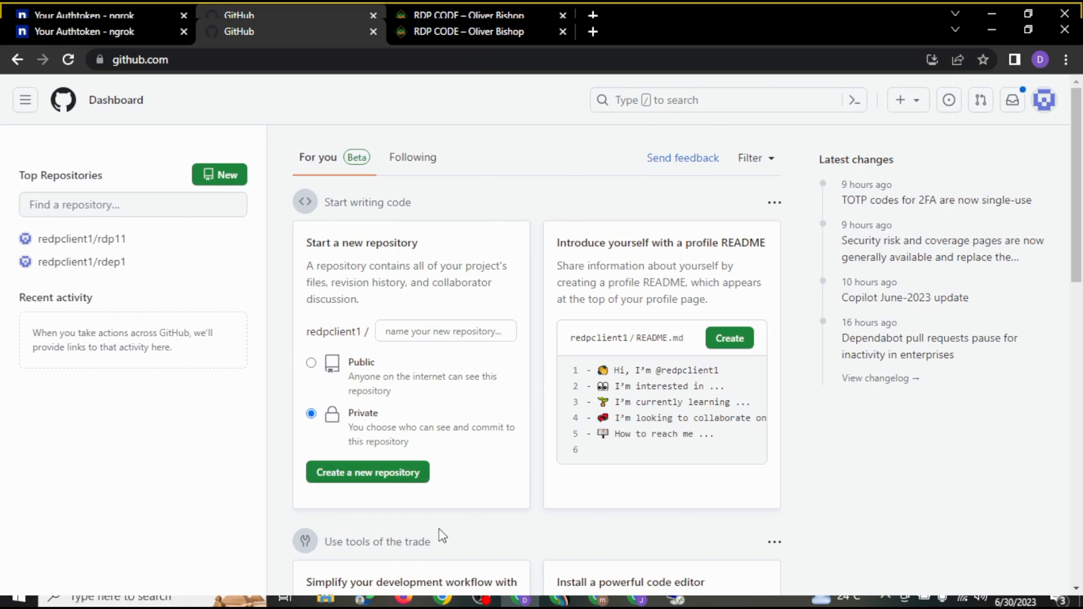
mouse_move(223, 493)
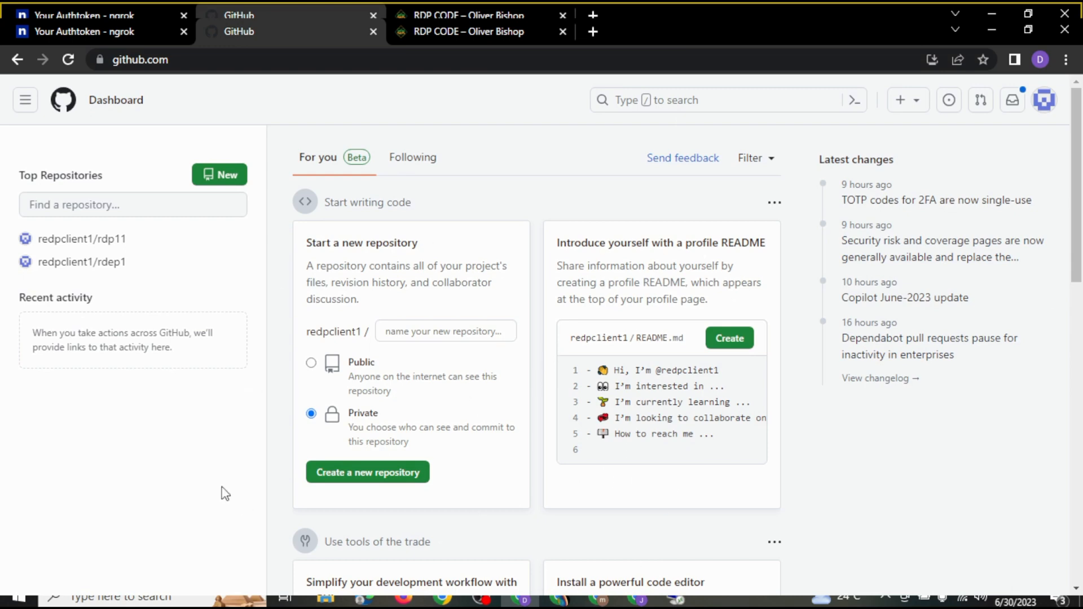
mouse_move(938, 143)
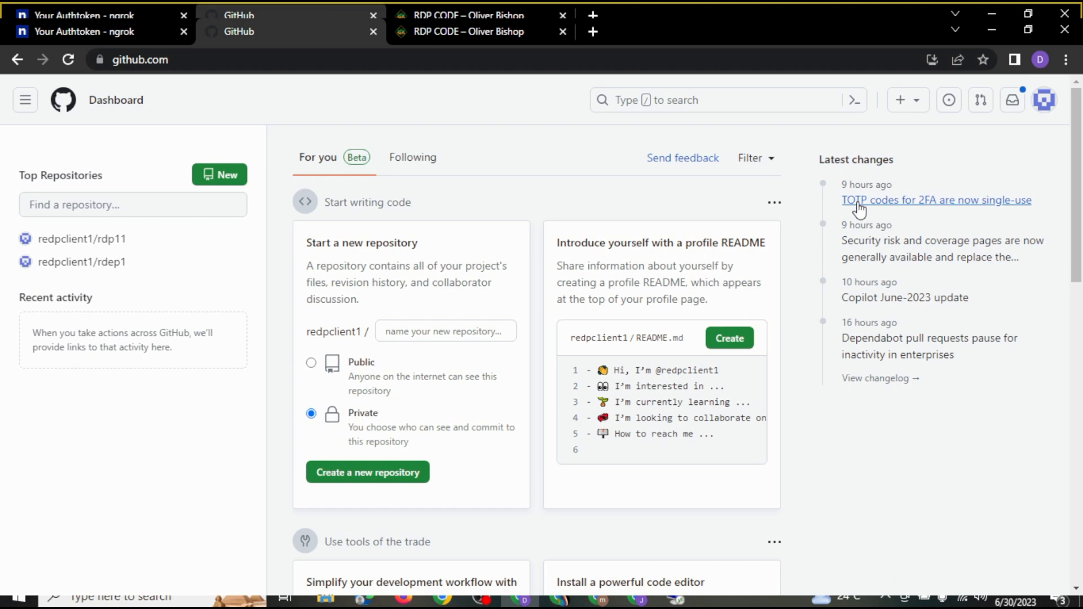
Choose New repository from the + menu in GitHub's header
left_click(917, 99)
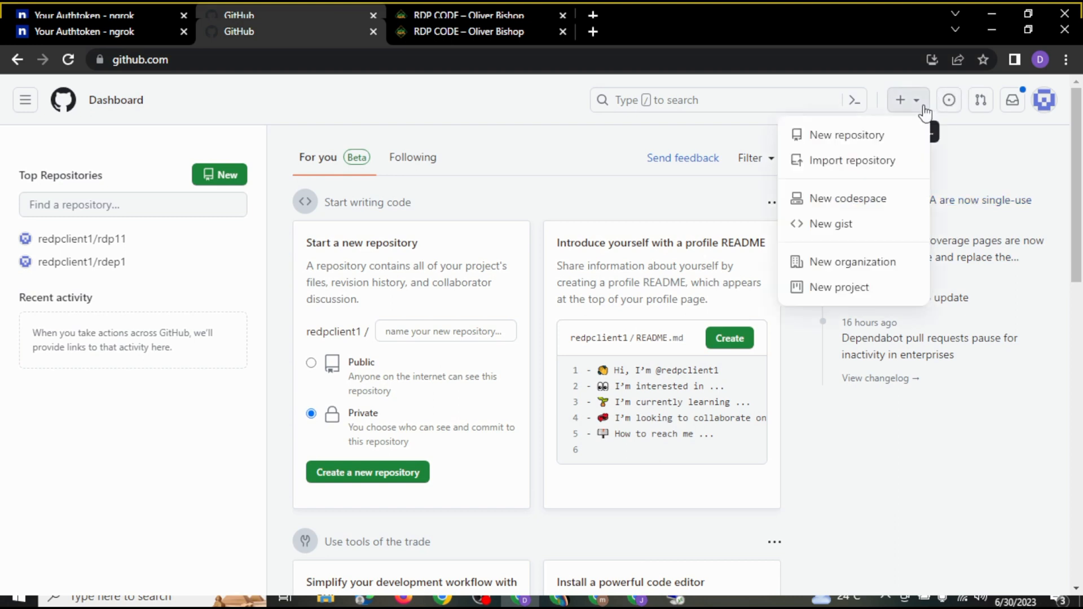
mouse_move(865, 144)
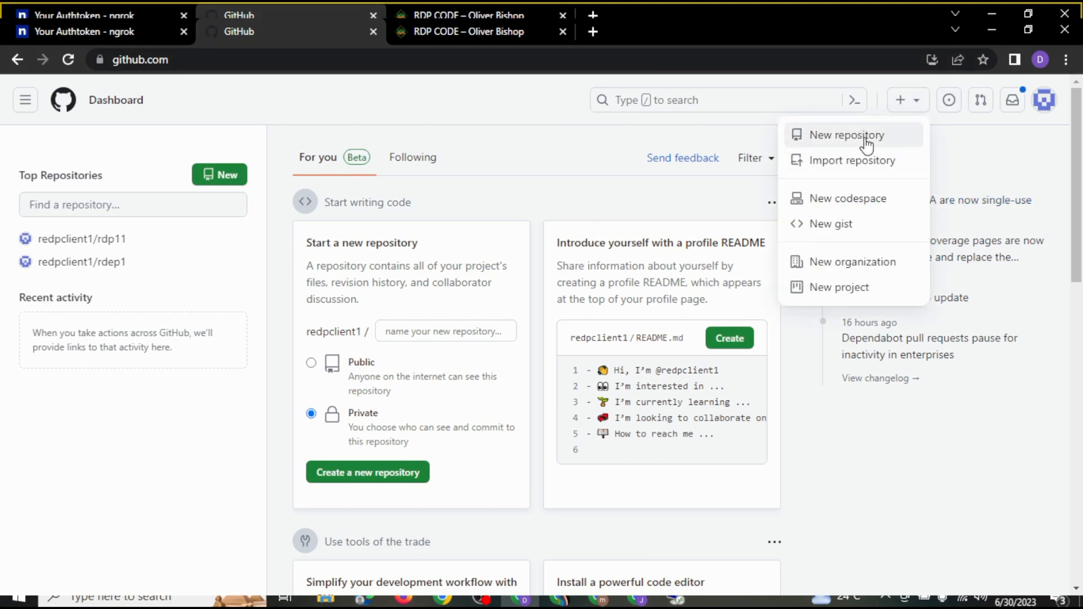
left_click(846, 135)
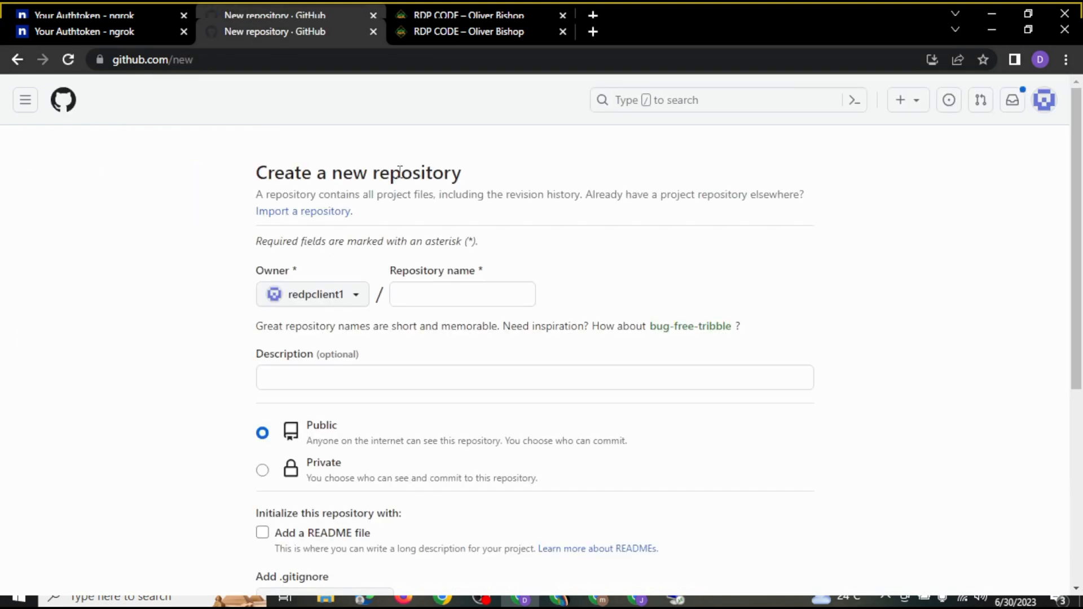
Create a private repository named TESTEEEE
left_click(462, 294)
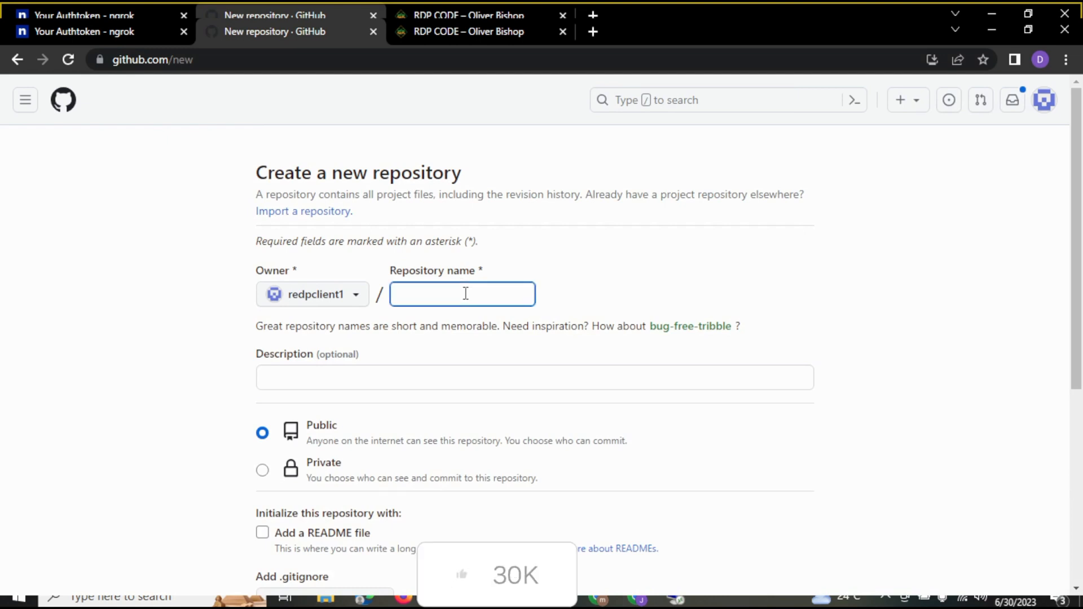
type("TESTEEEE")
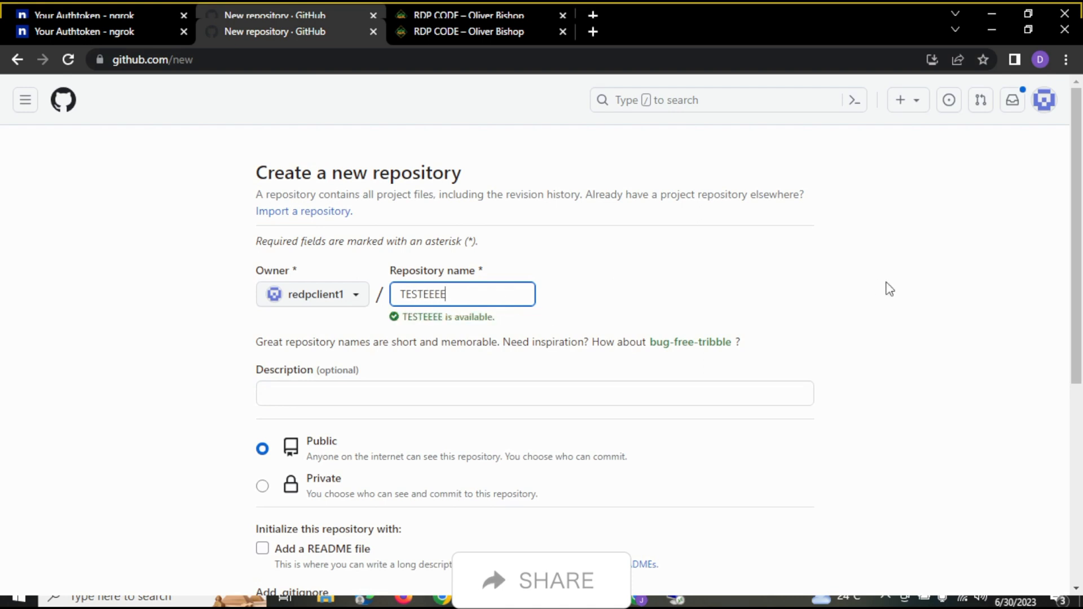
scroll("down", 3)
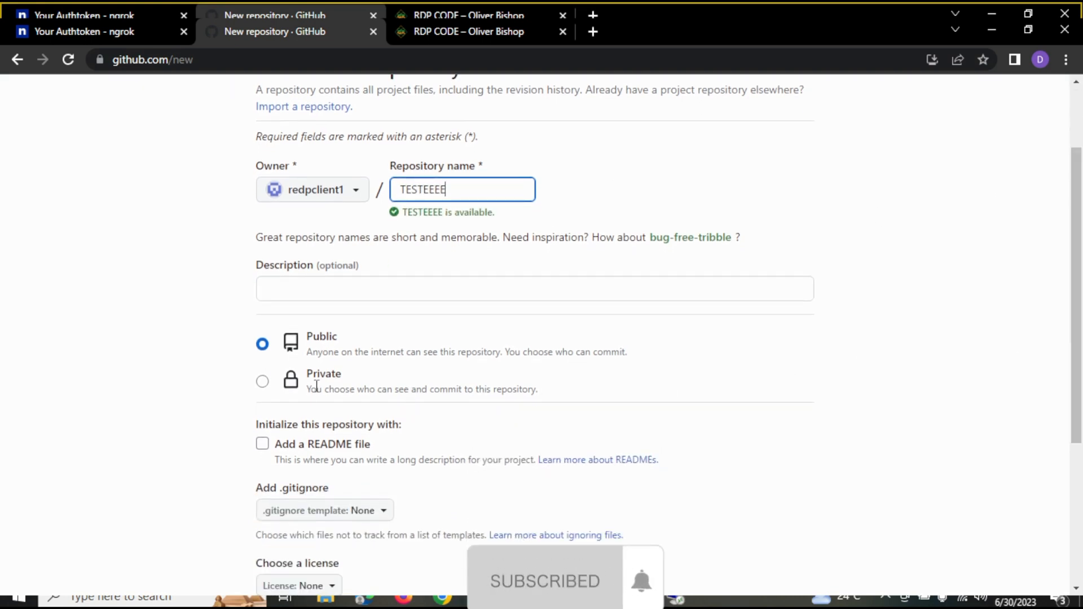
left_click(262, 380)
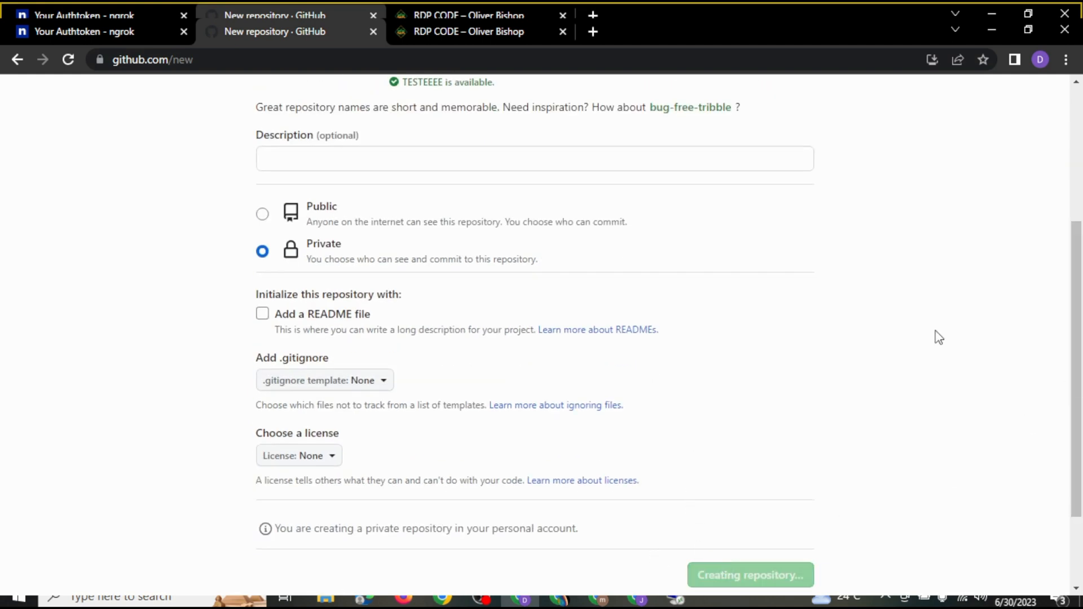
left_click(750, 574)
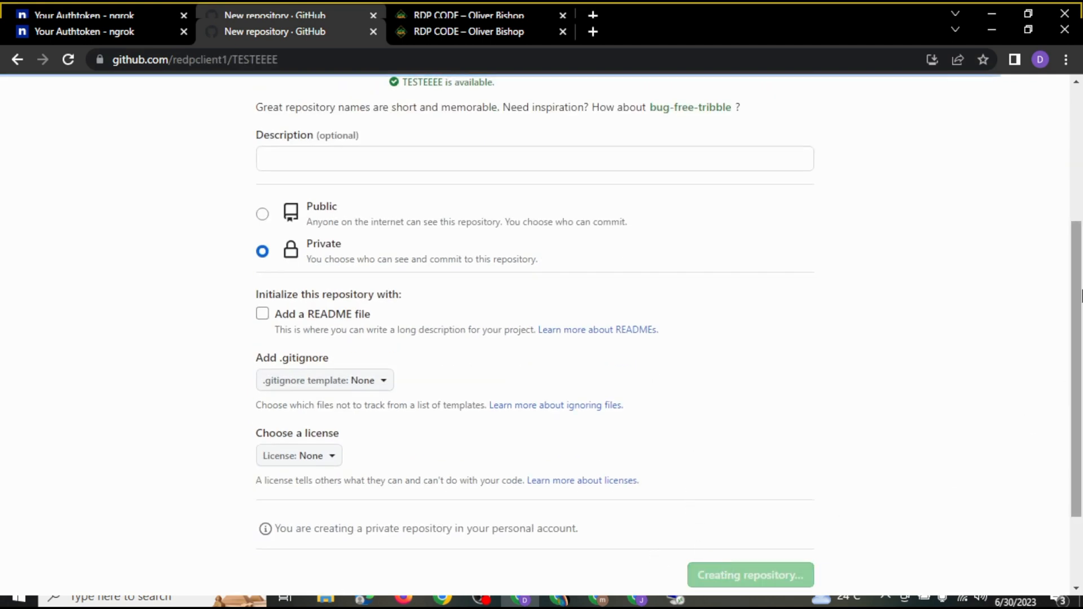
left_click(751, 575)
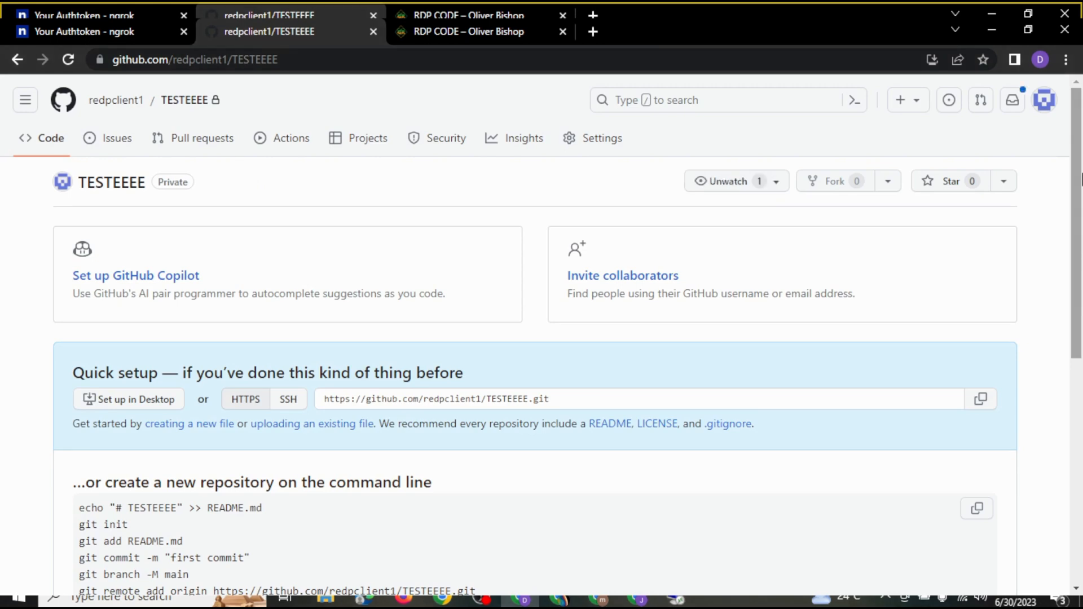
scroll("down", 3)
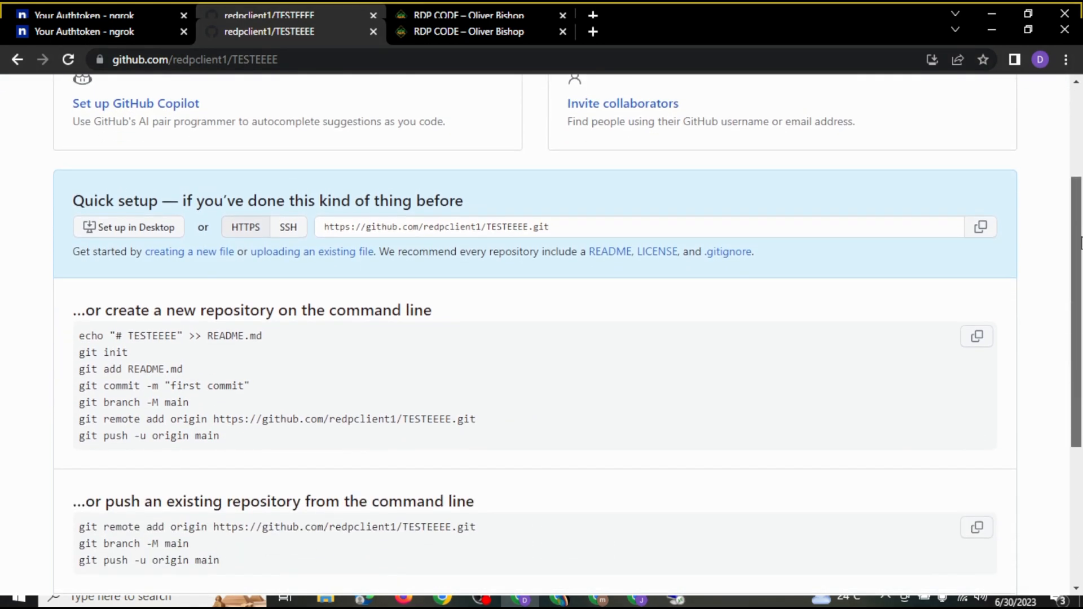
scroll("up", 3)
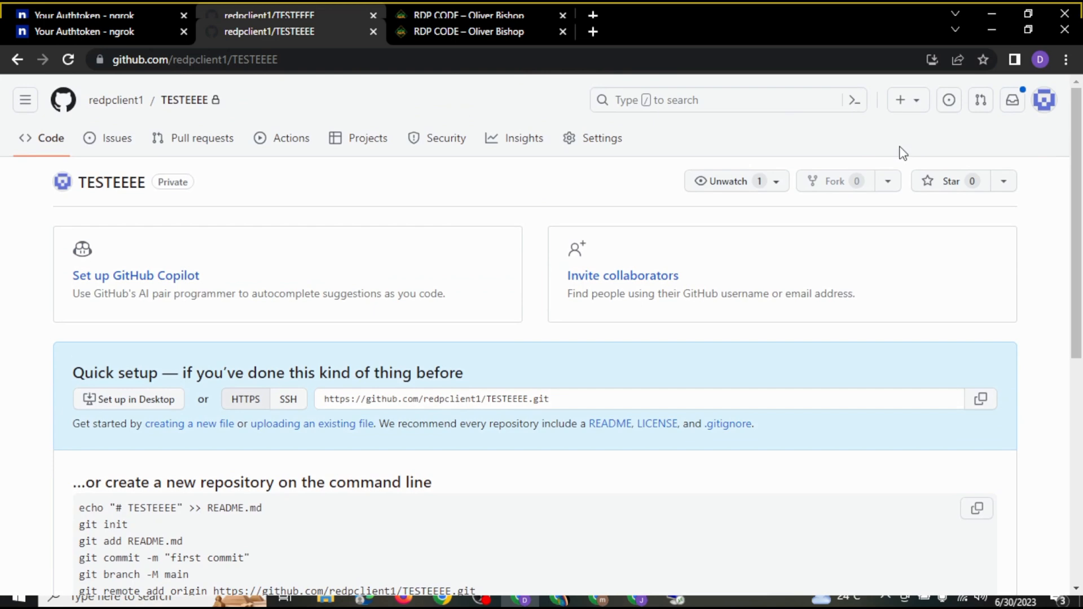
mouse_move(570, 143)
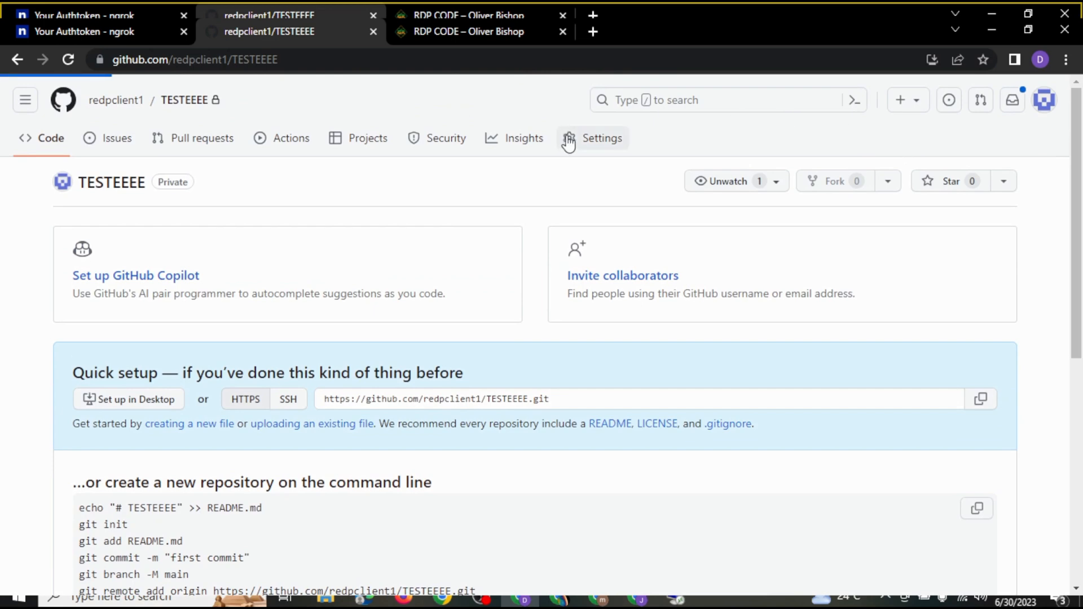
Open TESTEEEE's Settings and expand 'Secrets and variables' in the sidebar
left_click(601, 139)
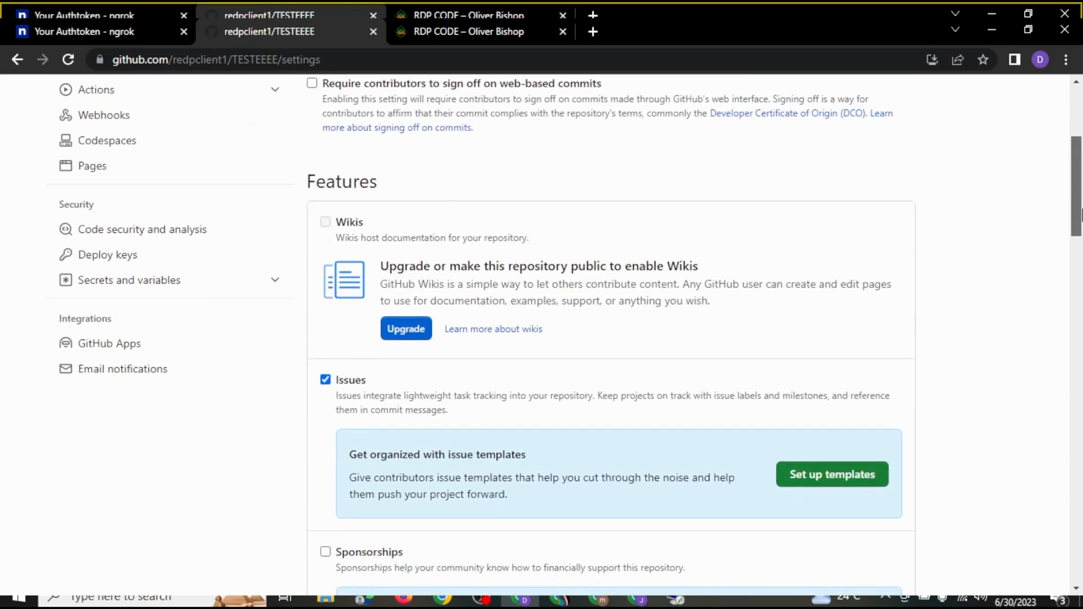
left_click(129, 280)
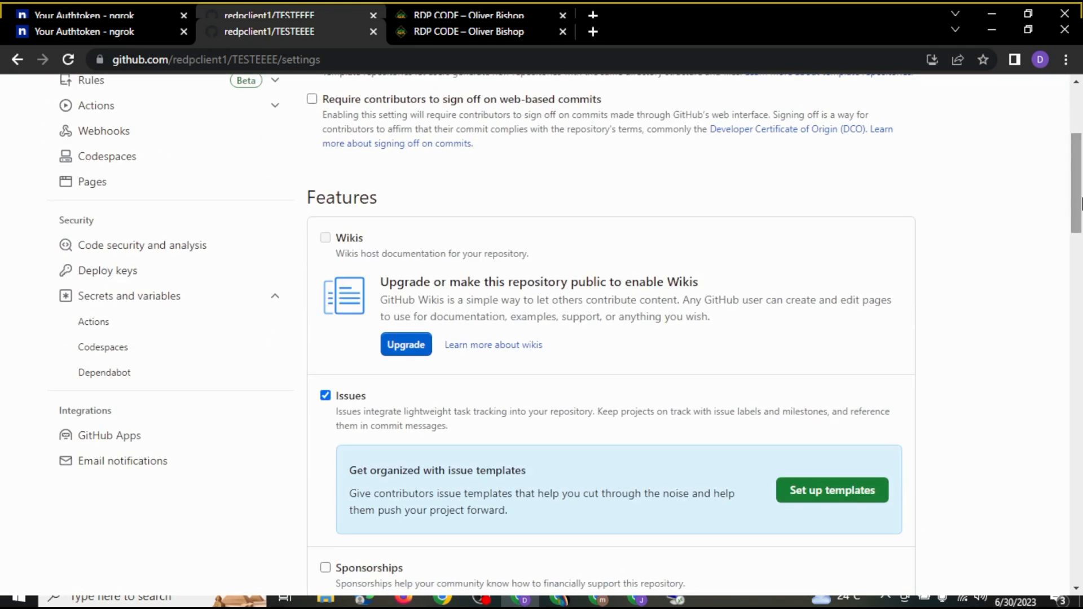
mouse_move(157, 309)
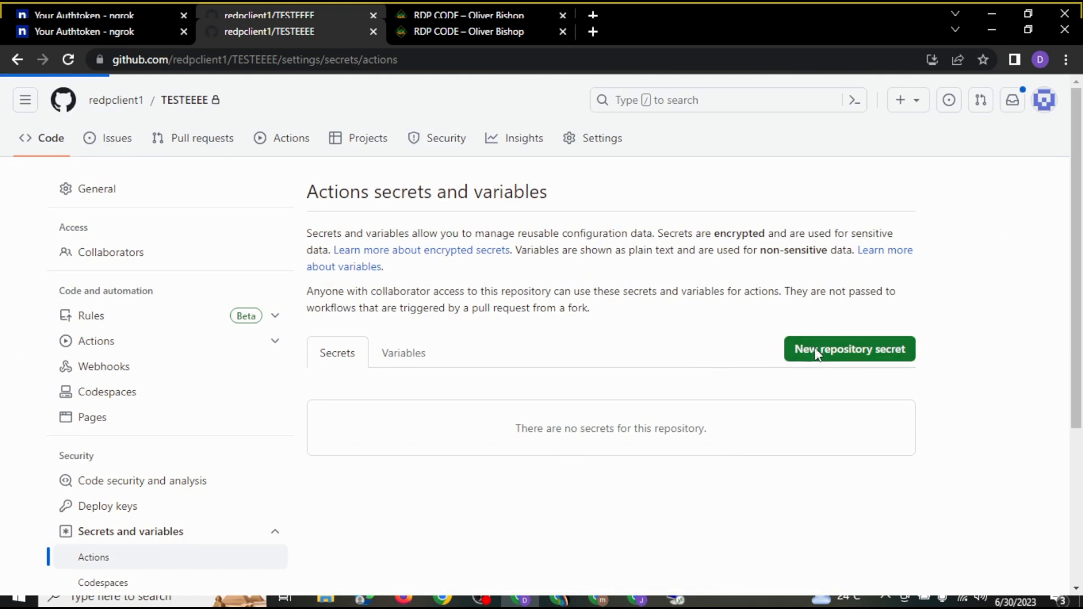
Add repository secret NGROK_AUTH_TOKEN holding the authtoken copied from ngrok
left_click(850, 349)
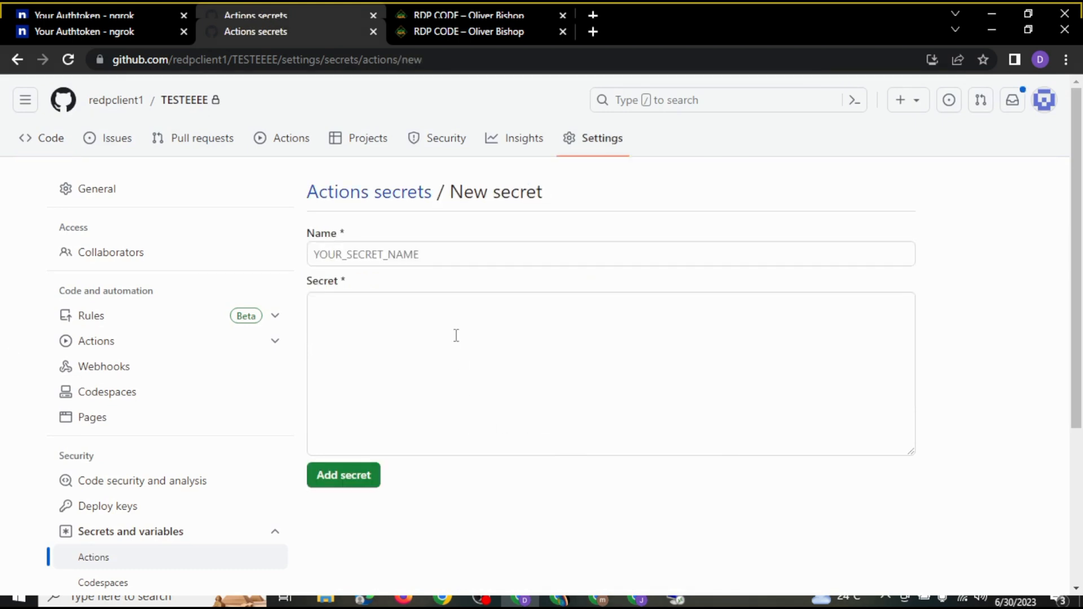
type("NGROK_AUTH_TOKEN")
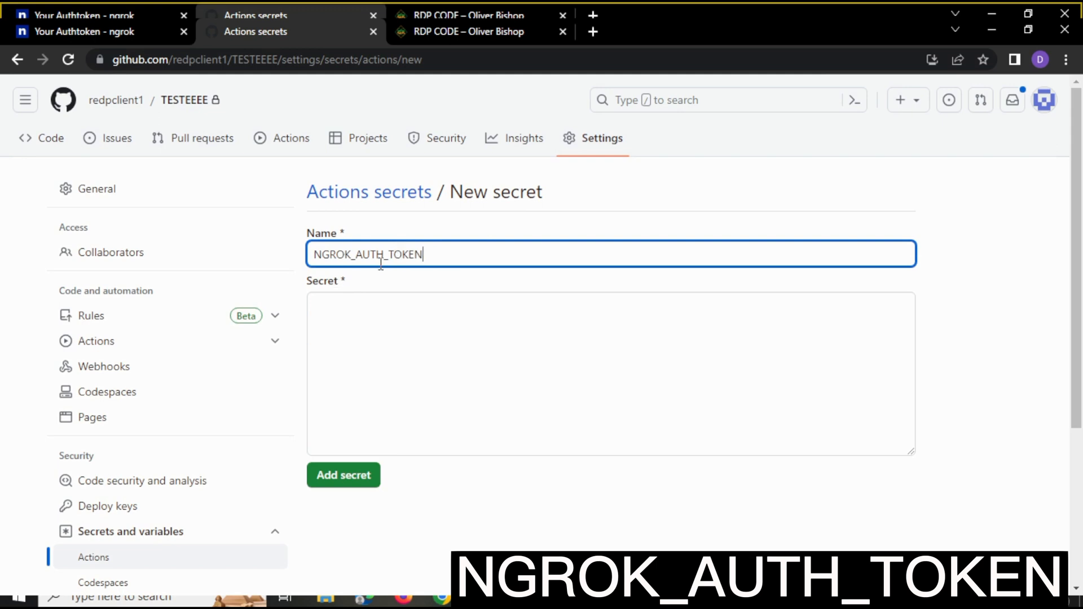
left_click(460, 331)
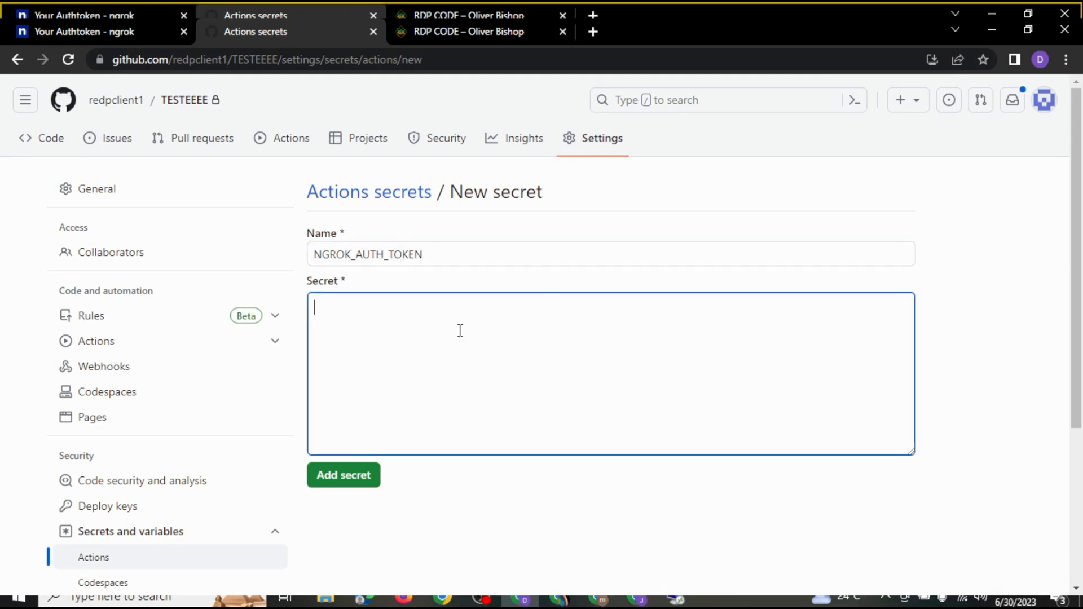
left_click(85, 25)
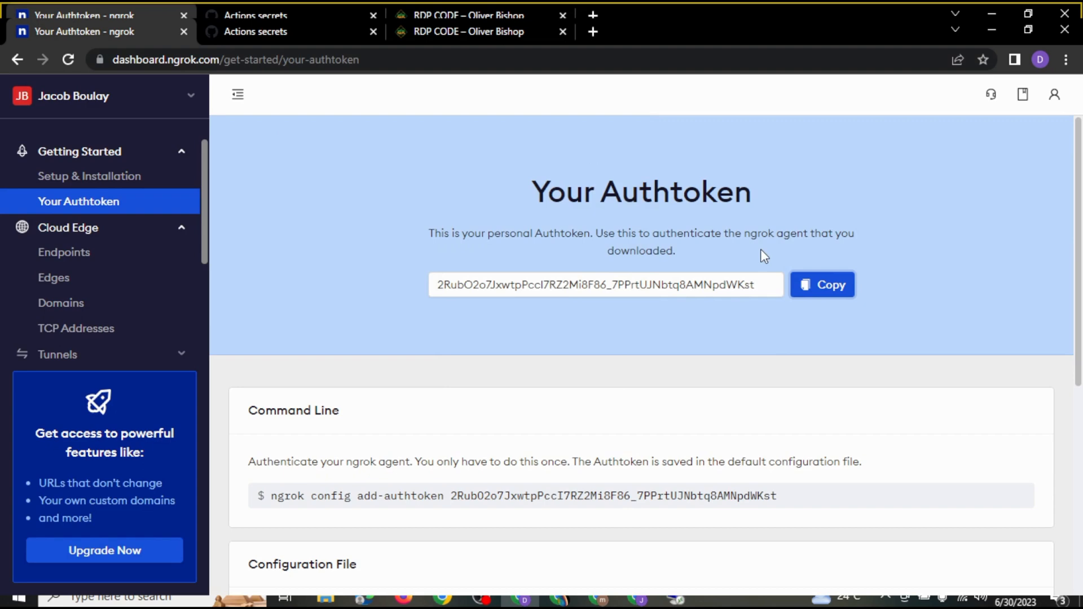
left_click(822, 285)
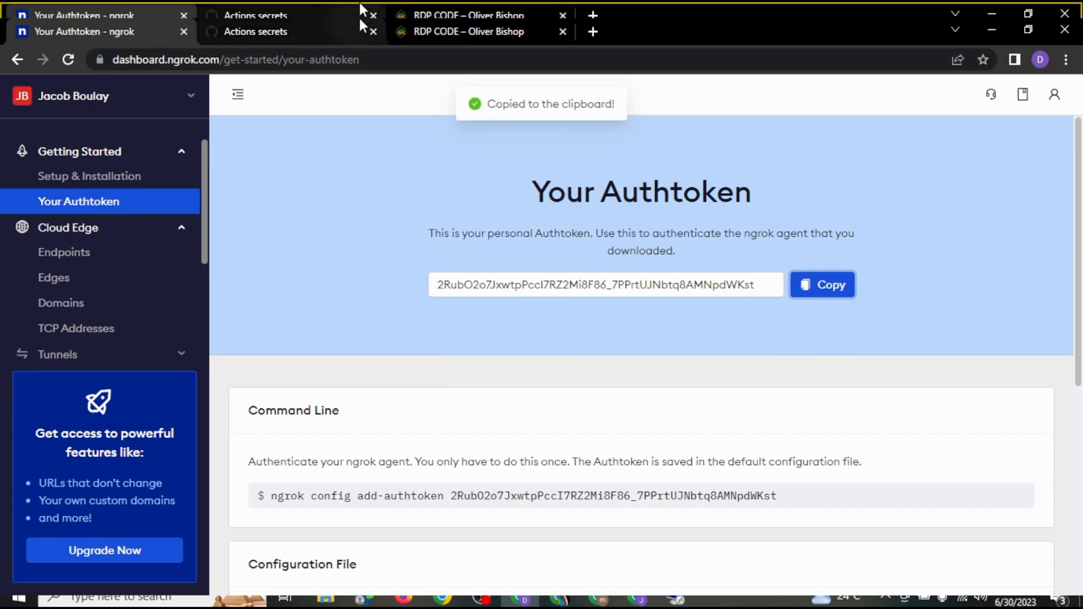
left_click(260, 15)
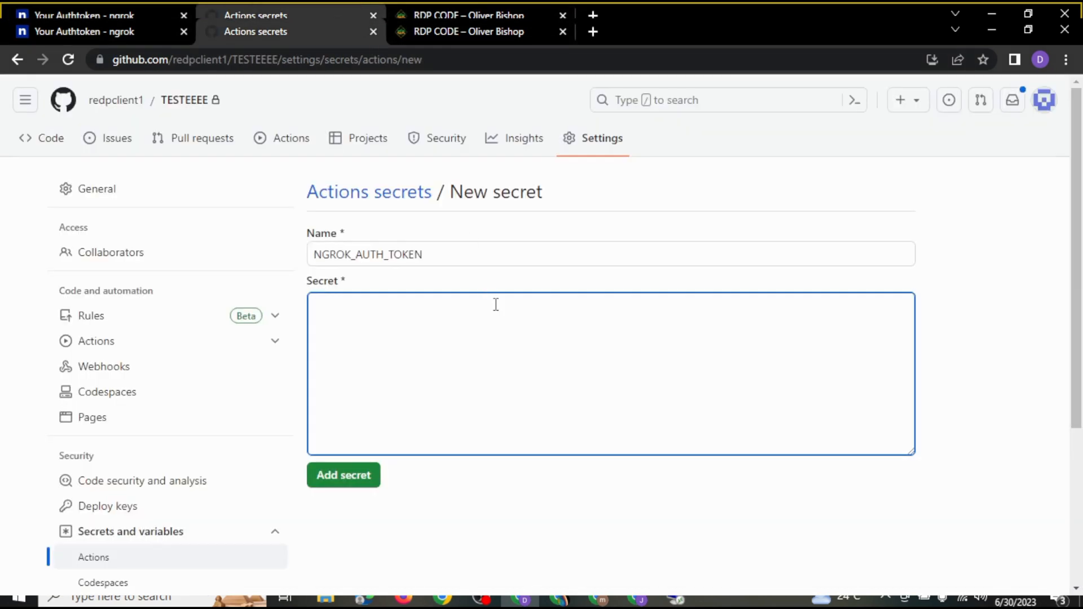
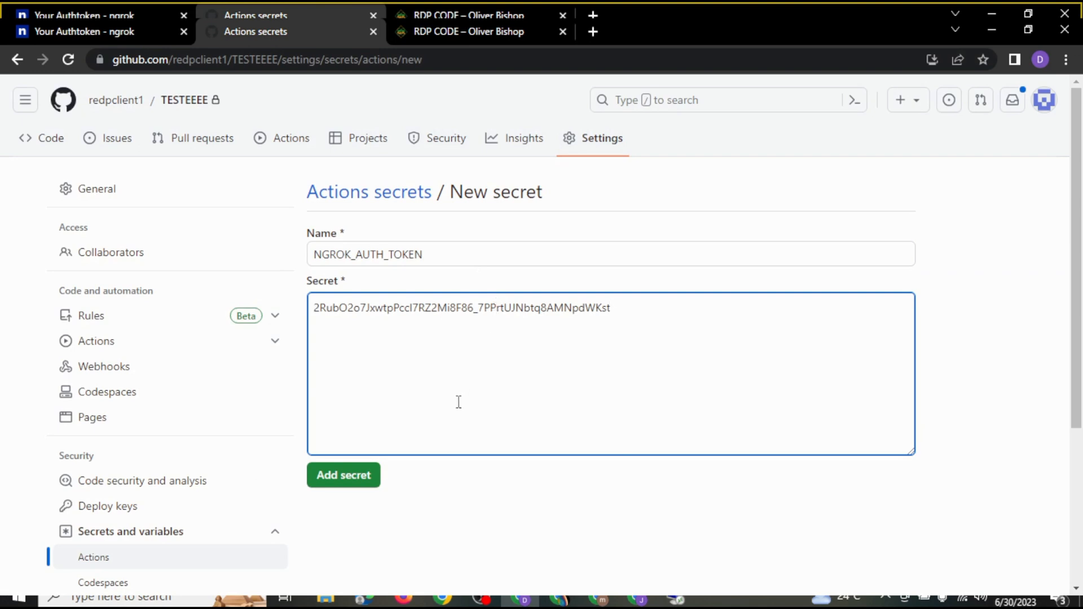
left_click(343, 475)
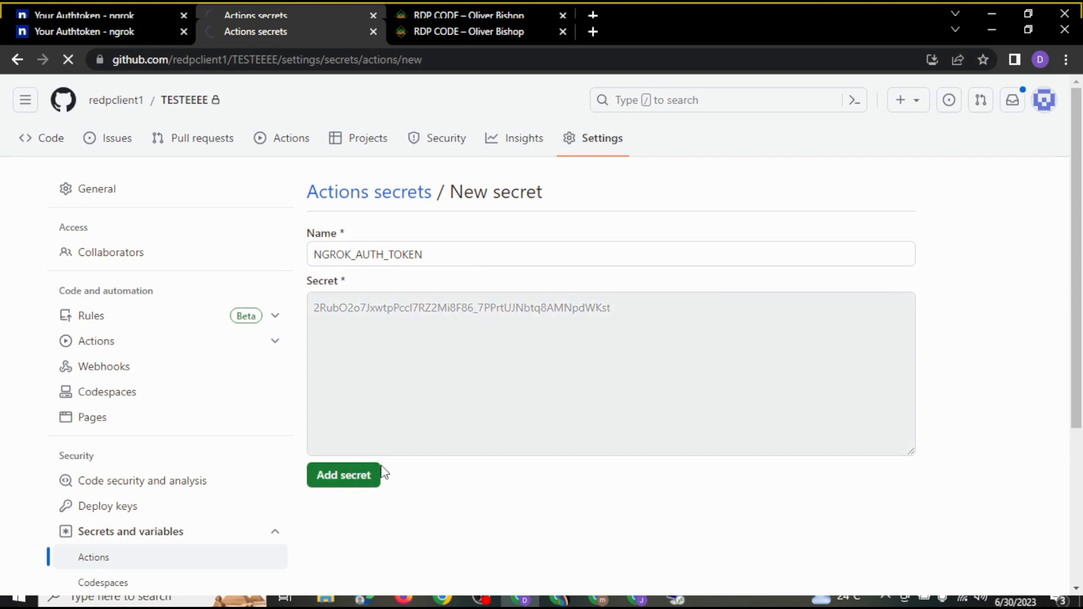
left_click(344, 475)
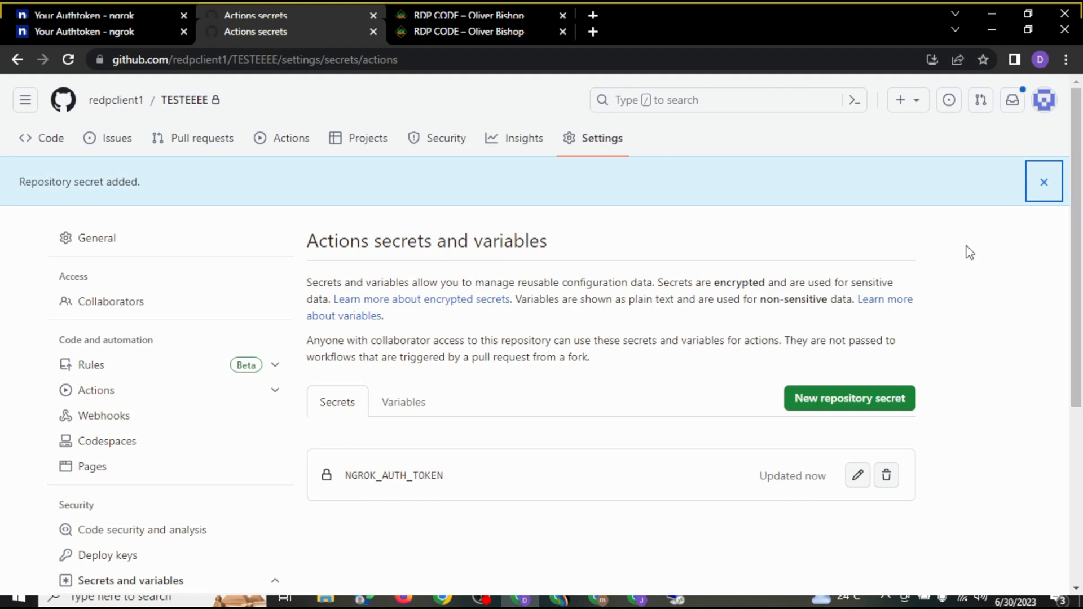
mouse_move(393, 255)
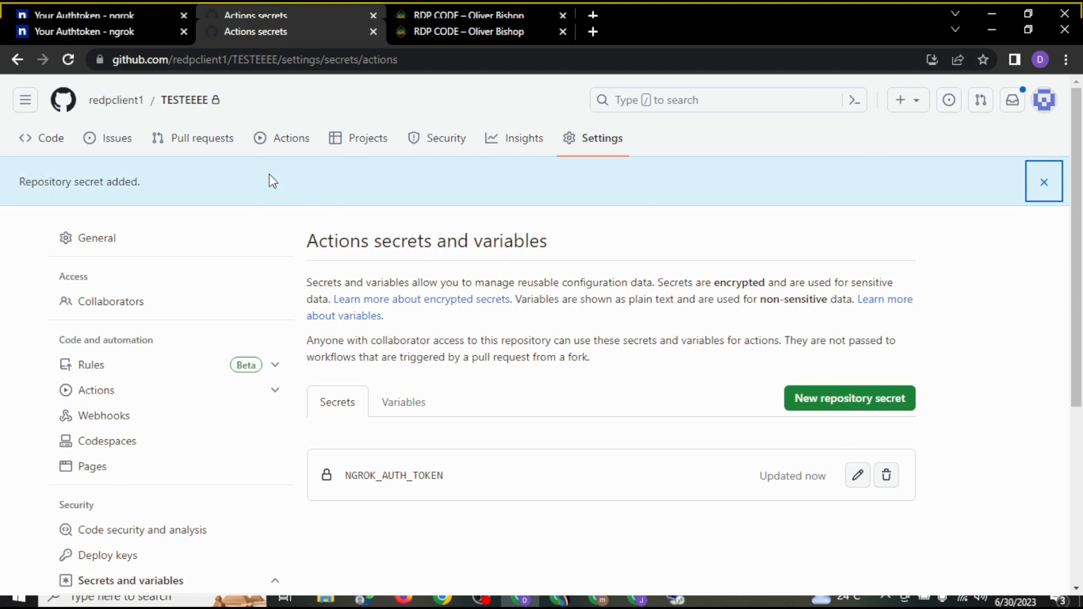
mouse_move(288, 145)
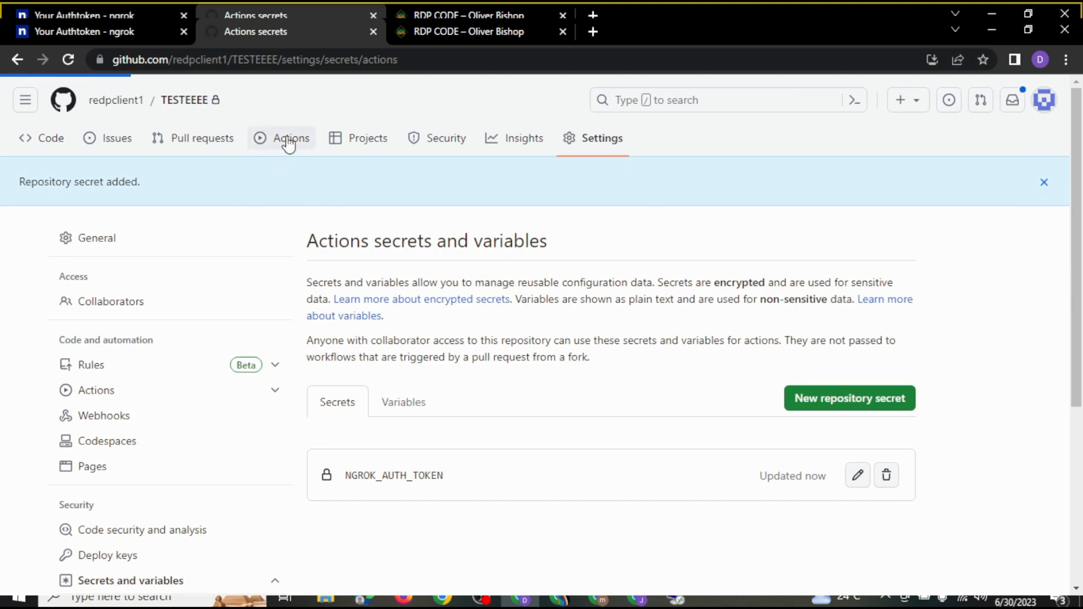
Open the Actions tab and choose 'set up a workflow yourself'
left_click(288, 138)
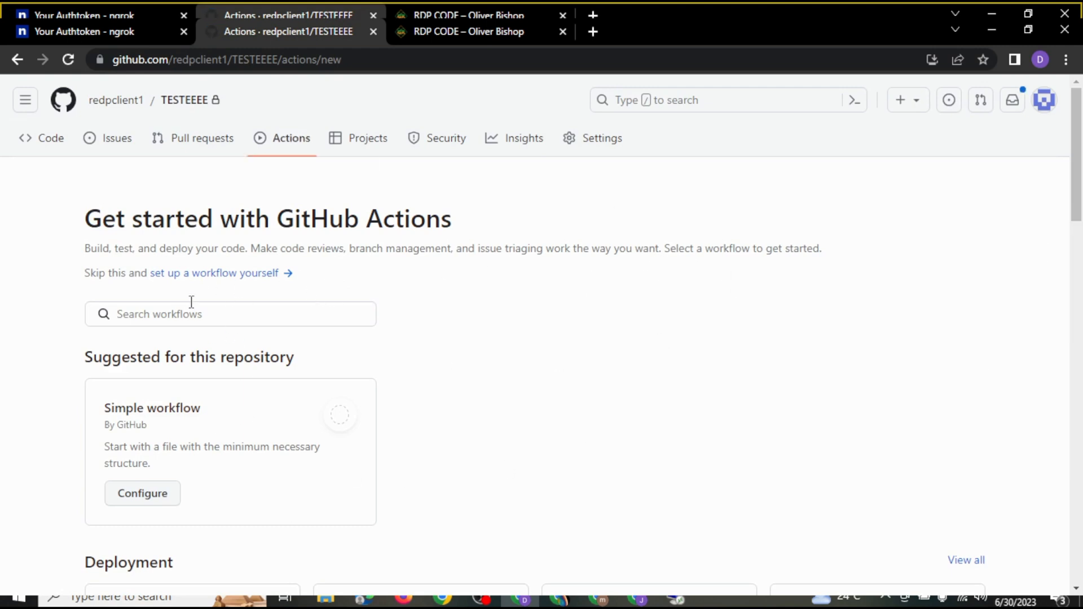
mouse_move(227, 277)
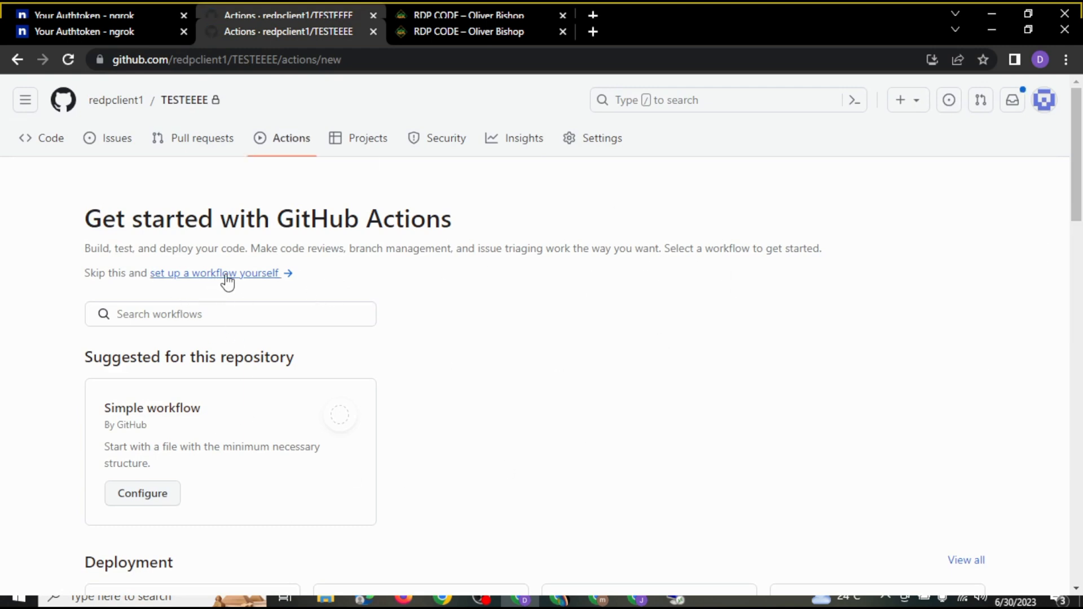
left_click(227, 274)
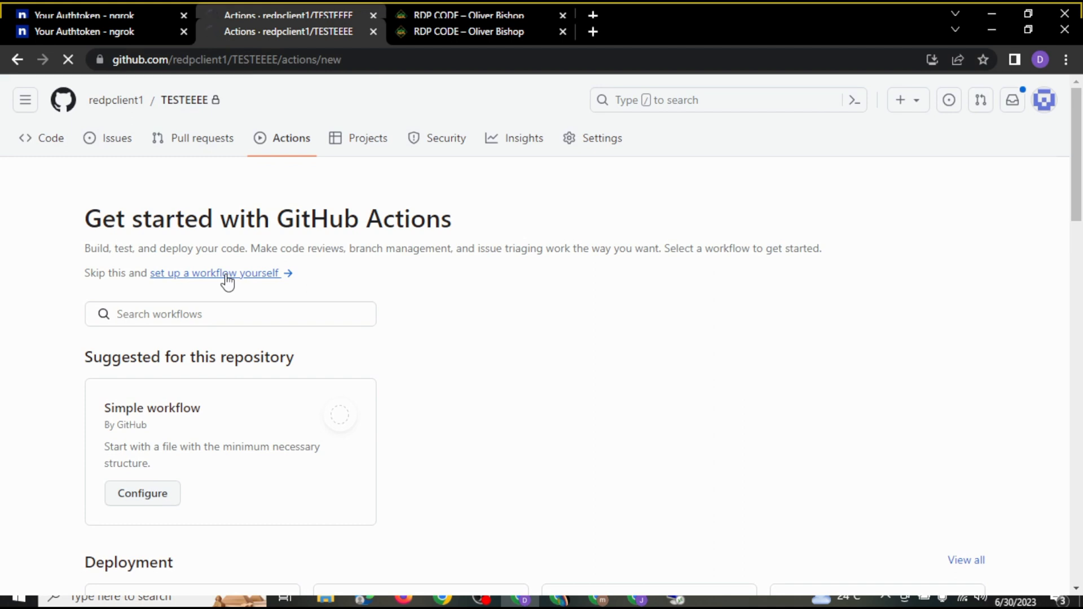
left_click(215, 273)
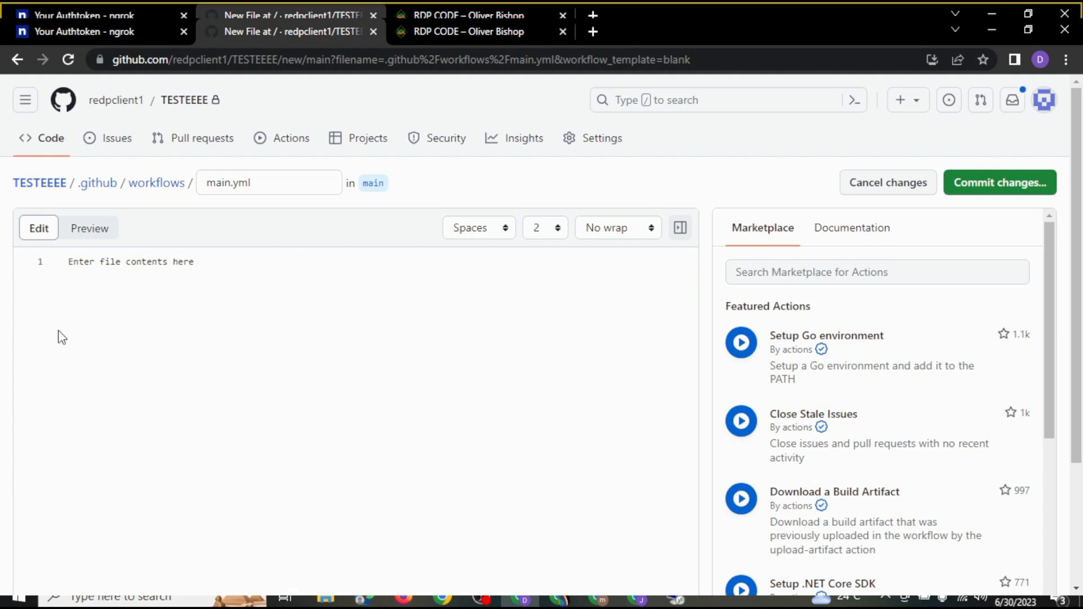
mouse_move(404, 494)
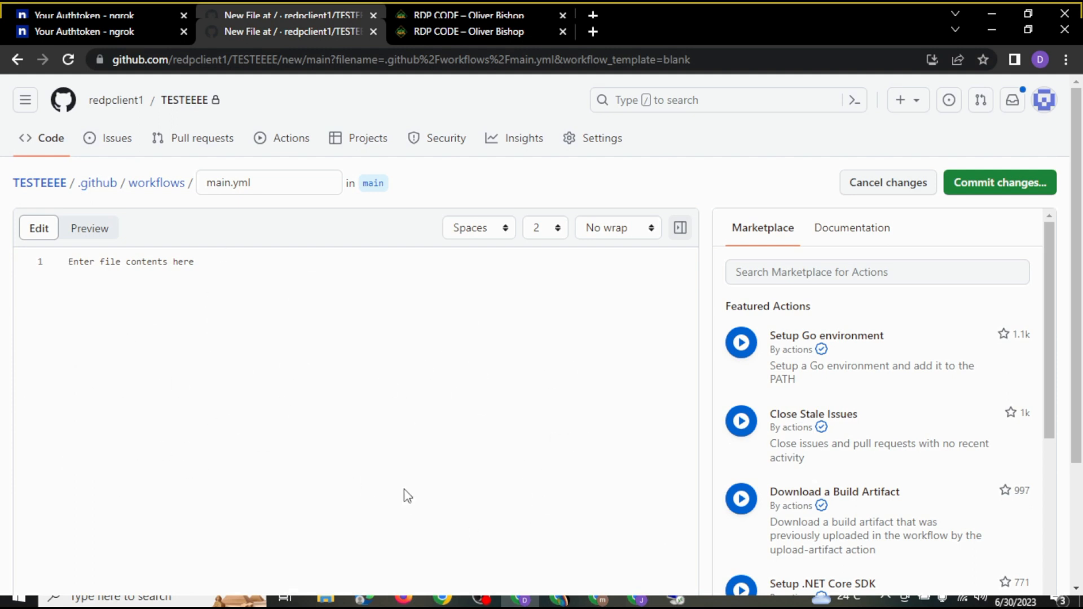
mouse_move(530, 294)
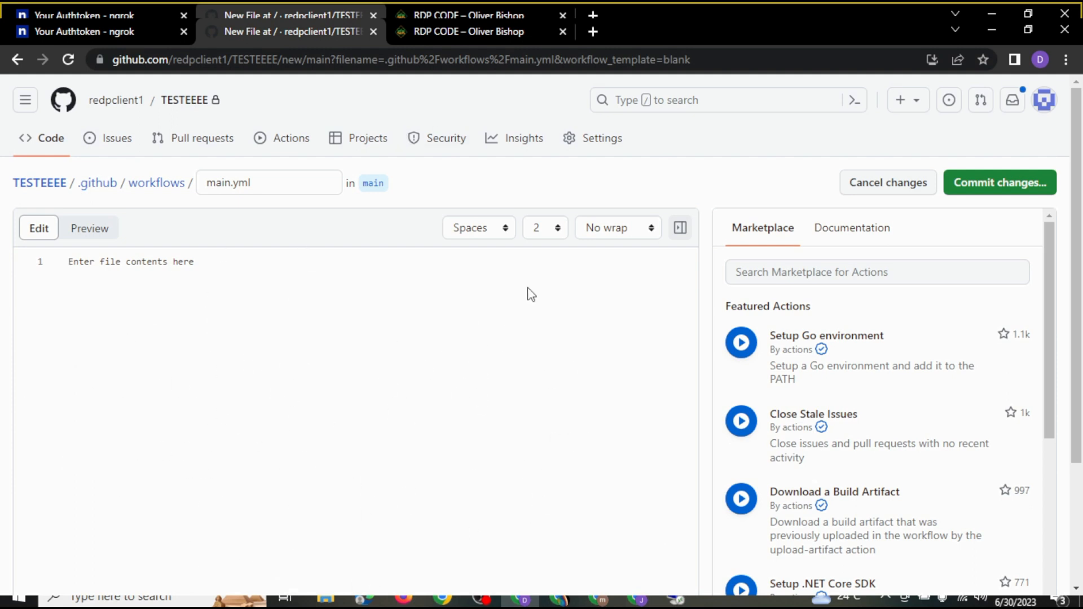
Paste the ngrok RDP workflow YAML, starting 'name: CI', into main.yml
left_click(478, 12)
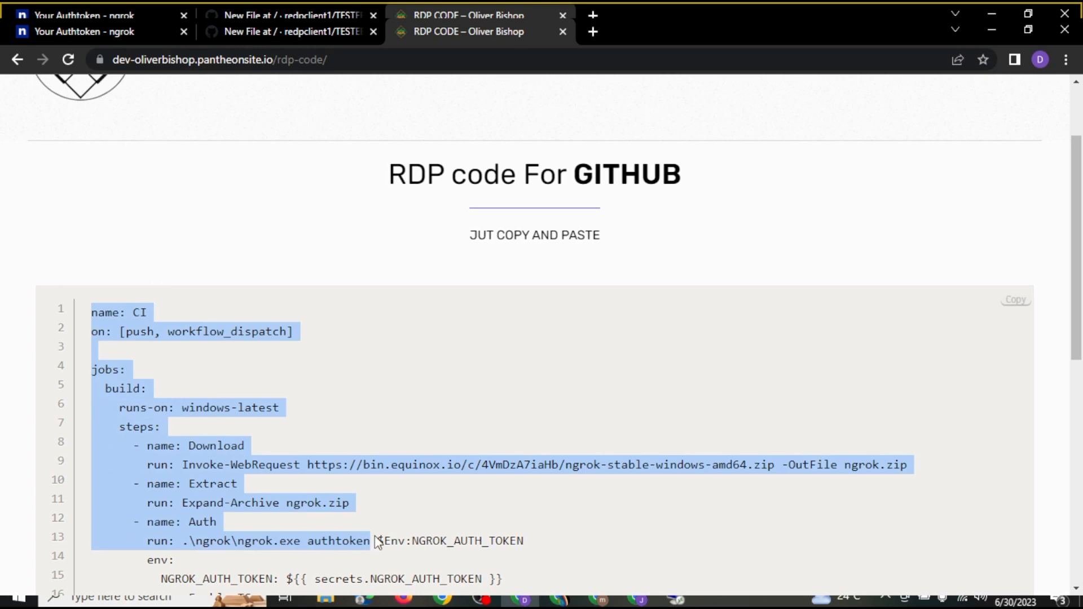
scroll("down", 3)
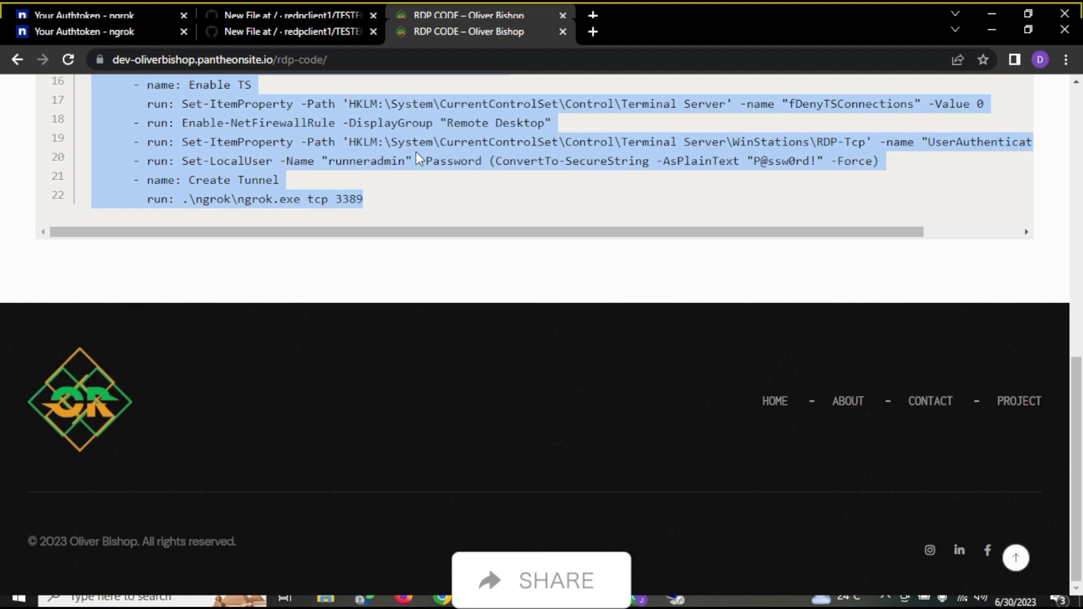
left_click(290, 31)
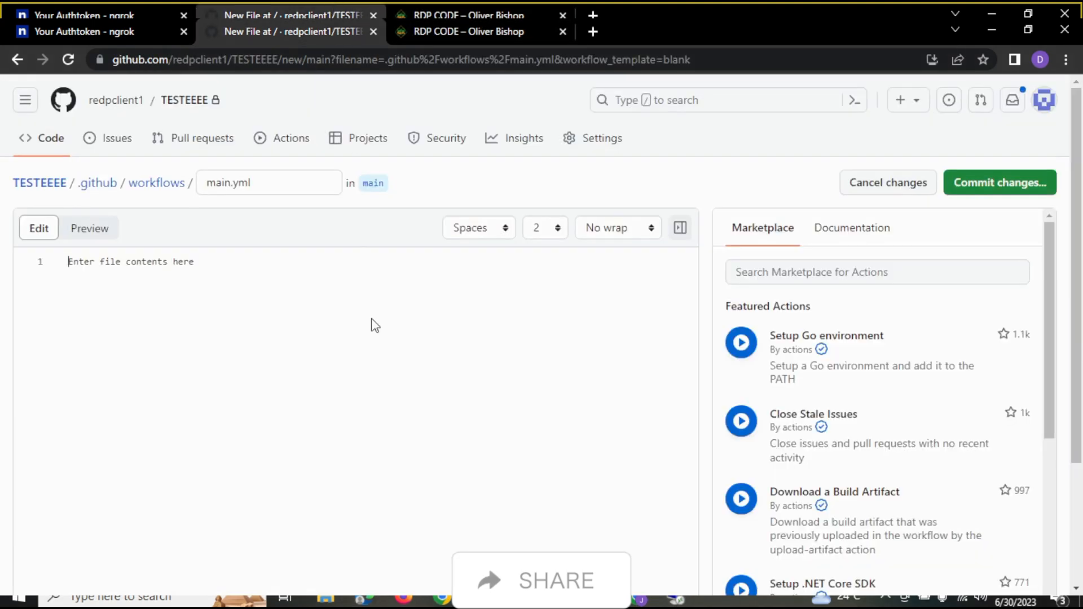
type("name: CI")
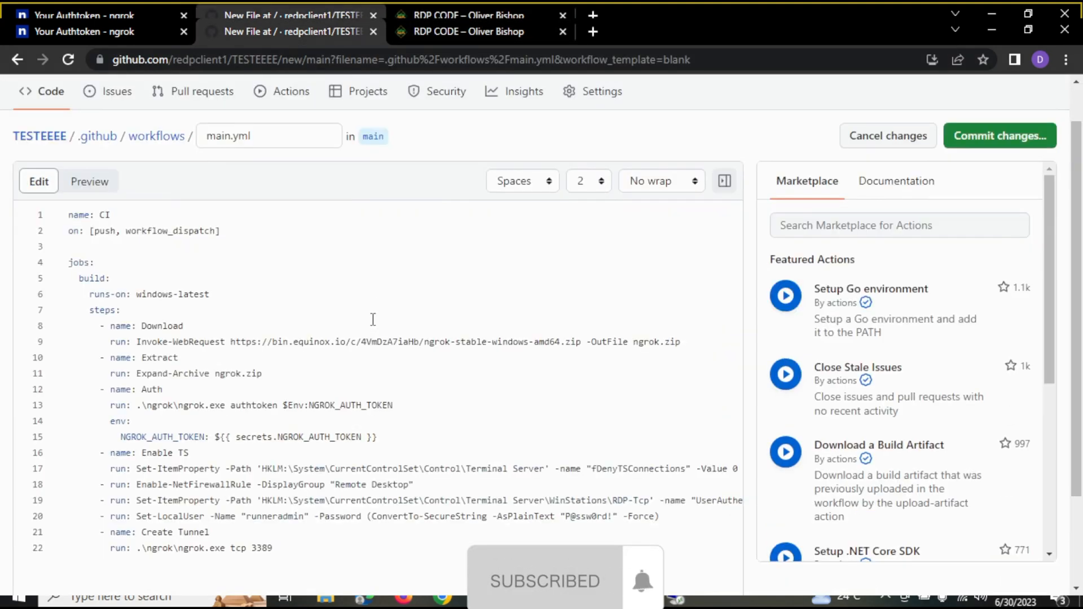
scroll("down", 3)
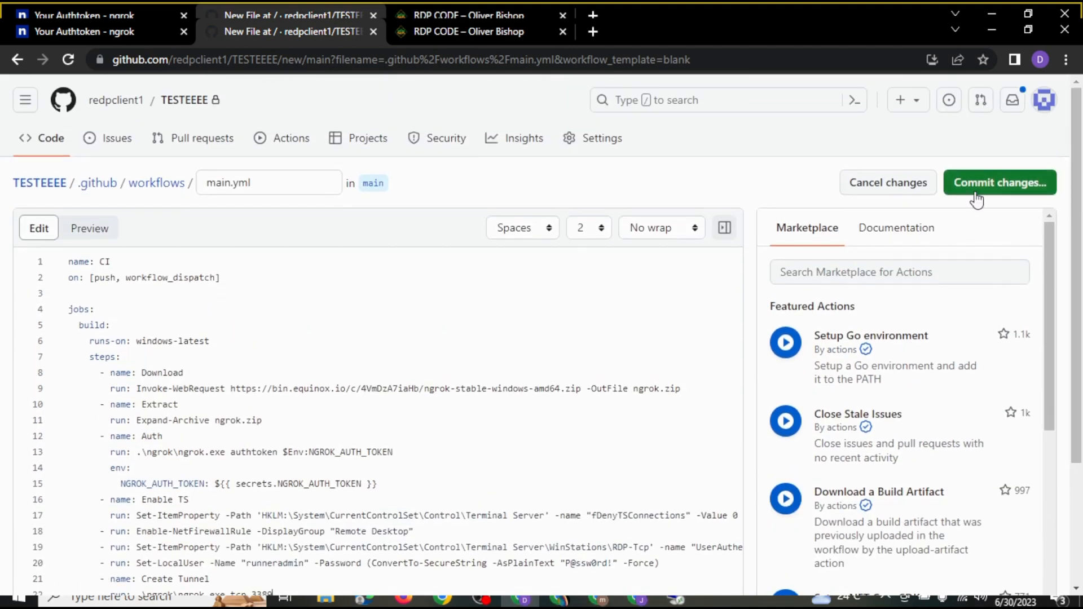
Commit main.yml with the message 'Create main.yml'
left_click(999, 182)
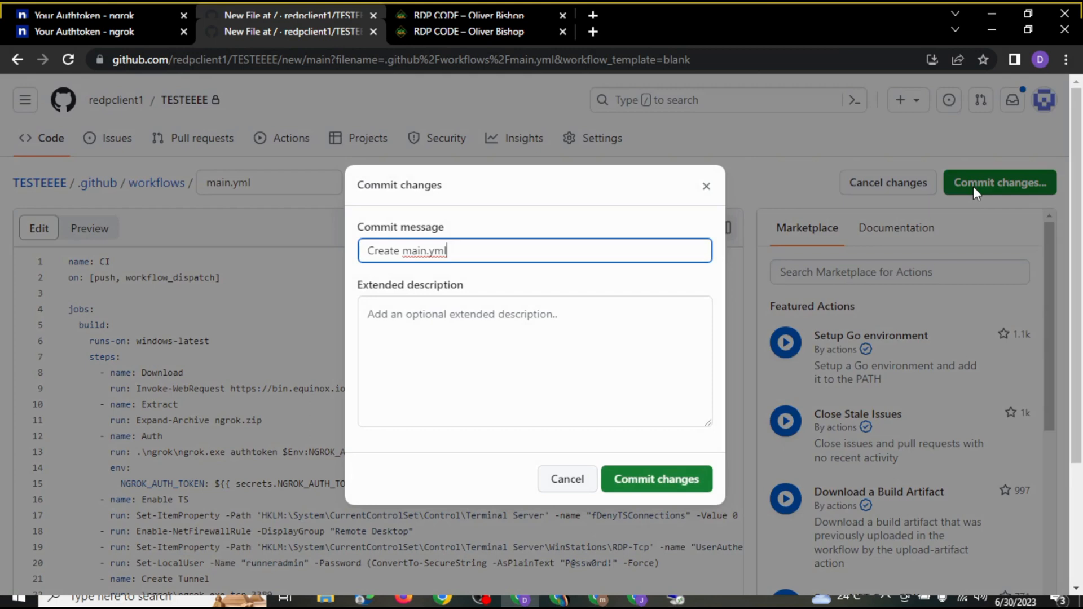
mouse_move(971, 213)
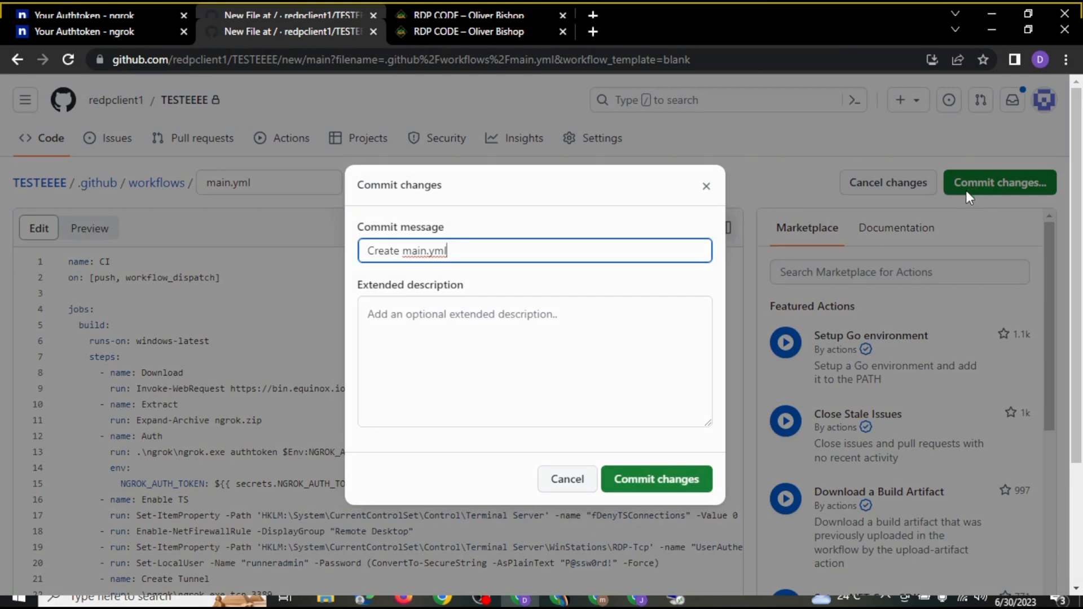
left_click(656, 479)
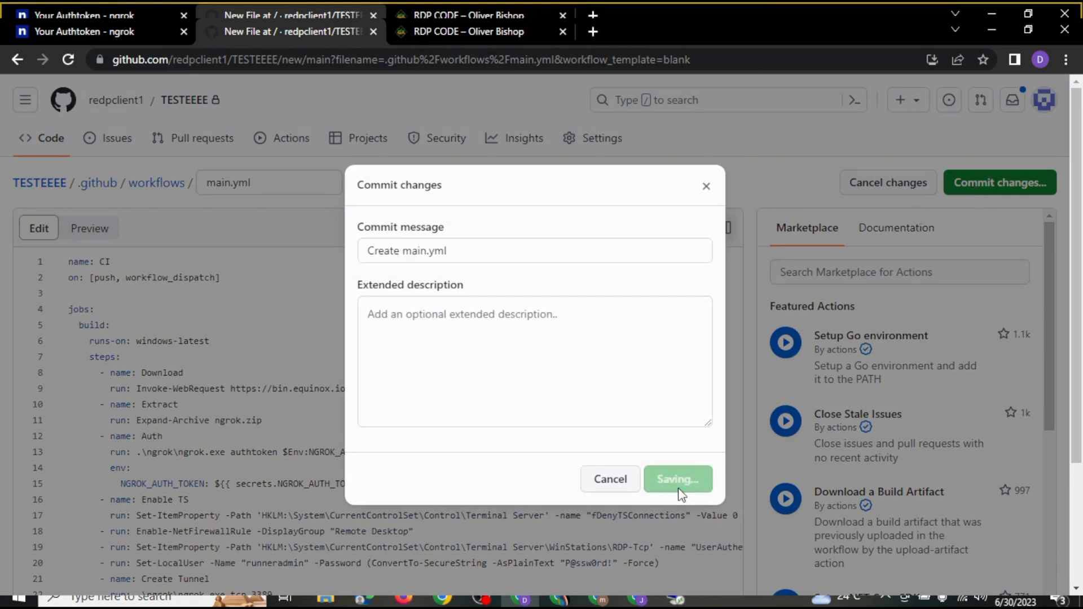
left_click(678, 479)
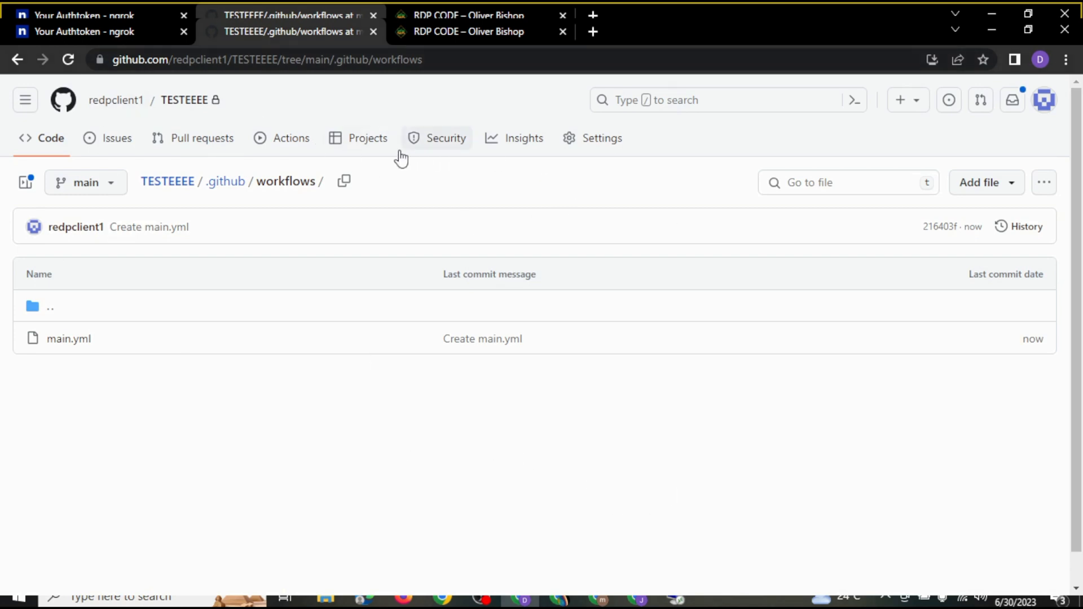
Open the repository's Actions runs and the in-progress 'Create main.yml' workflow run
left_click(291, 138)
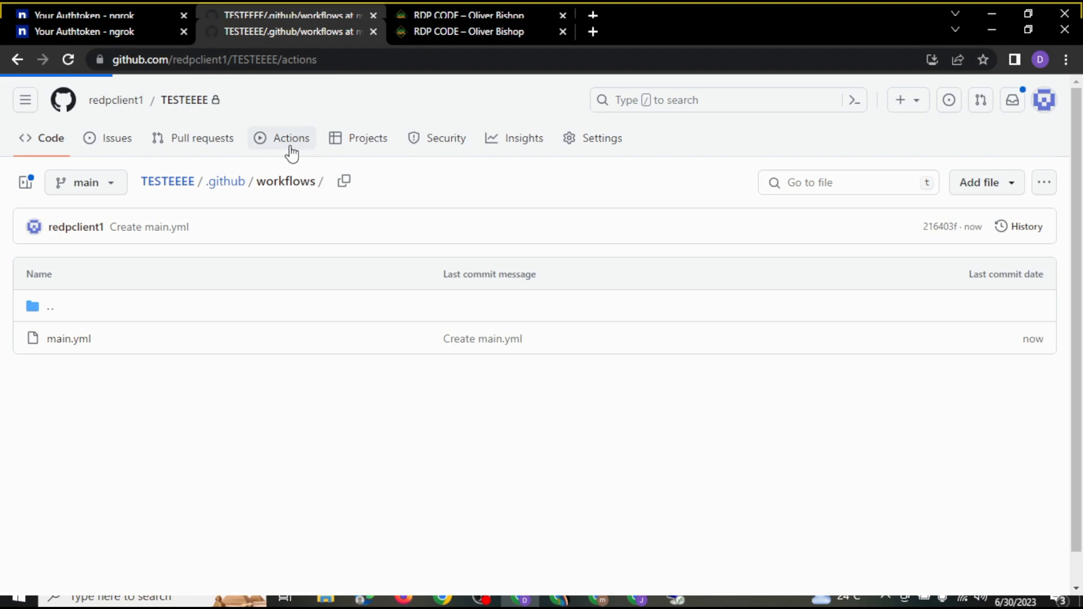
left_click(291, 138)
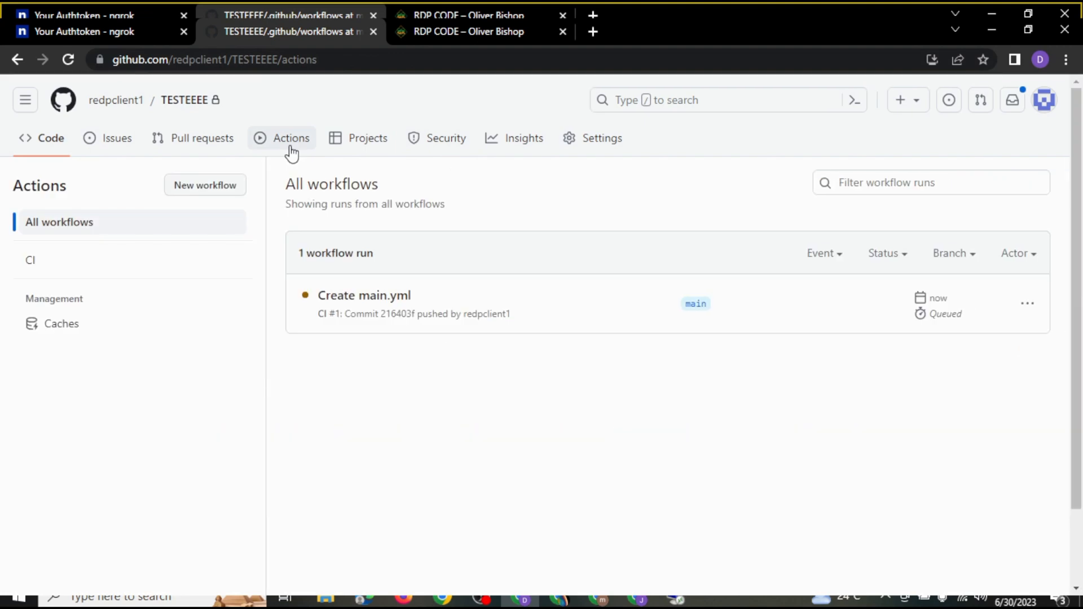
mouse_move(533, 290)
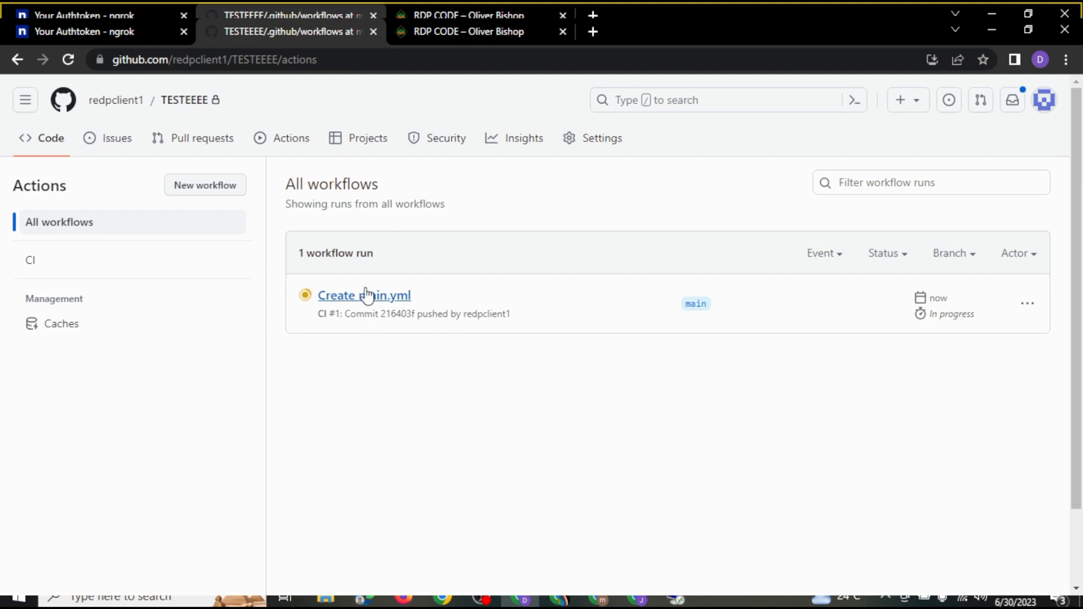
mouse_move(403, 222)
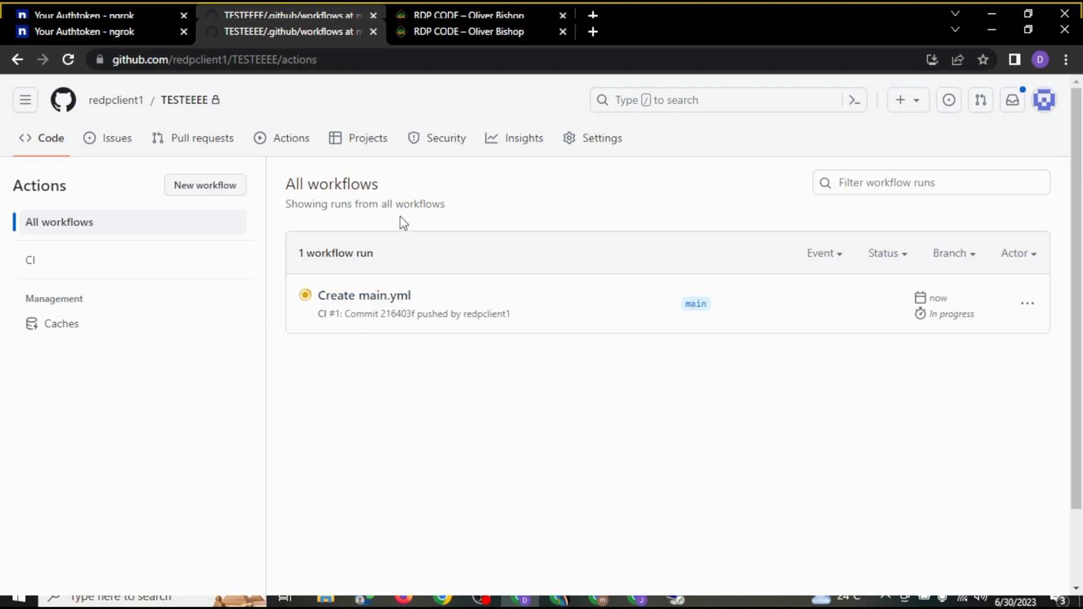
mouse_move(372, 305)
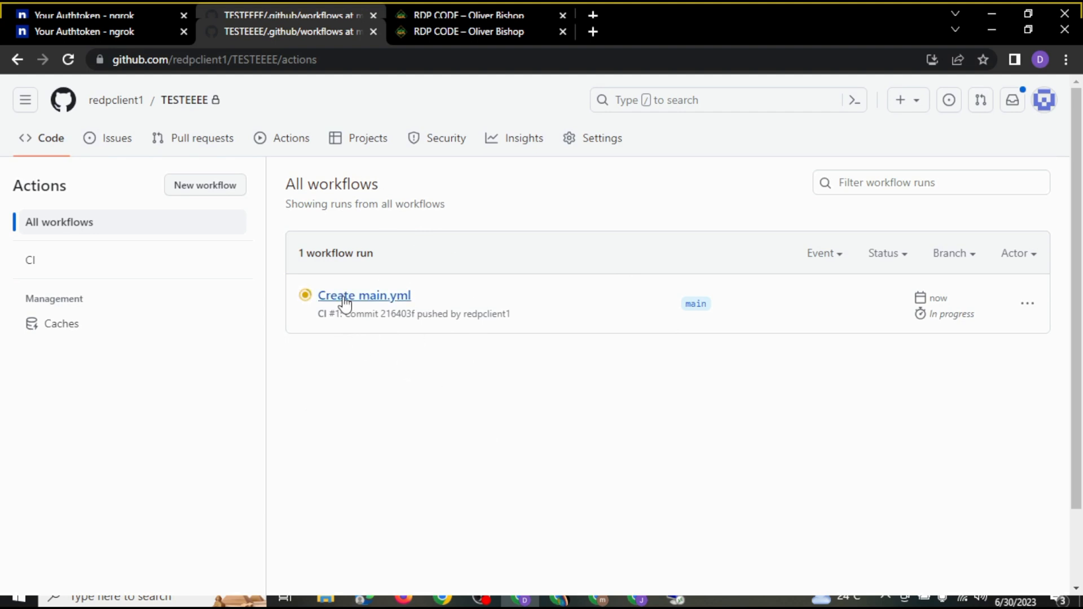
mouse_move(375, 307)
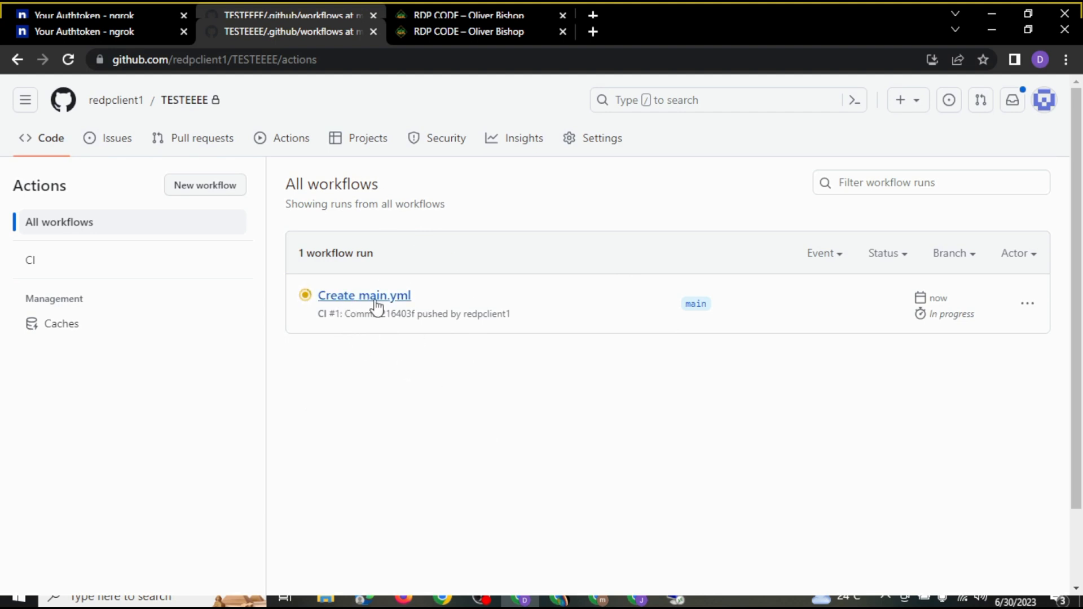
left_click(364, 296)
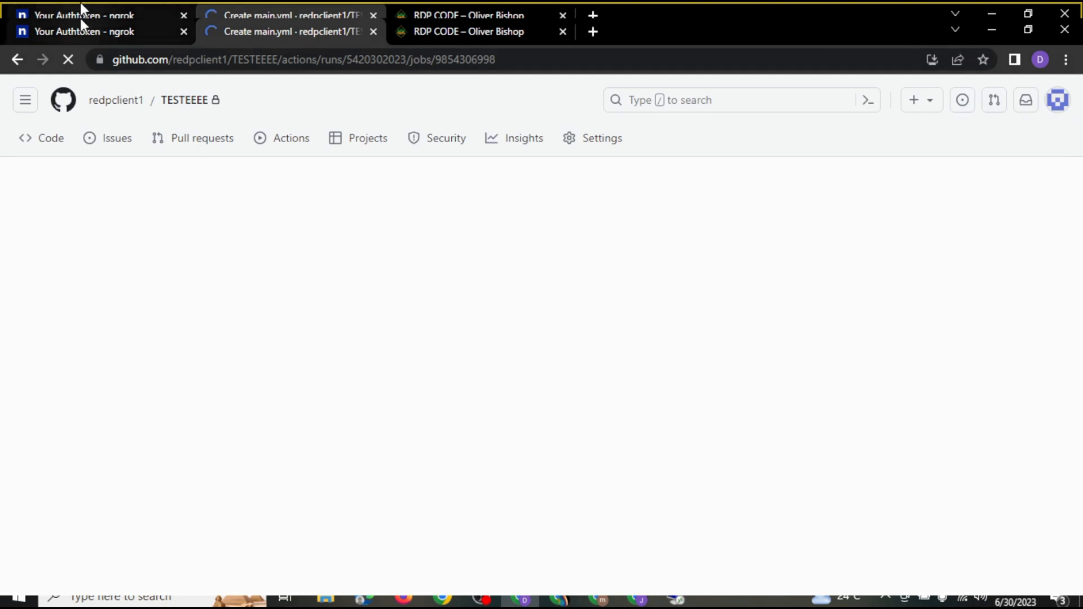
Copy the tcp endpoint address 8.tcp.ngrok.io:13317 from ngrok's Endpoints page
left_click(85, 14)
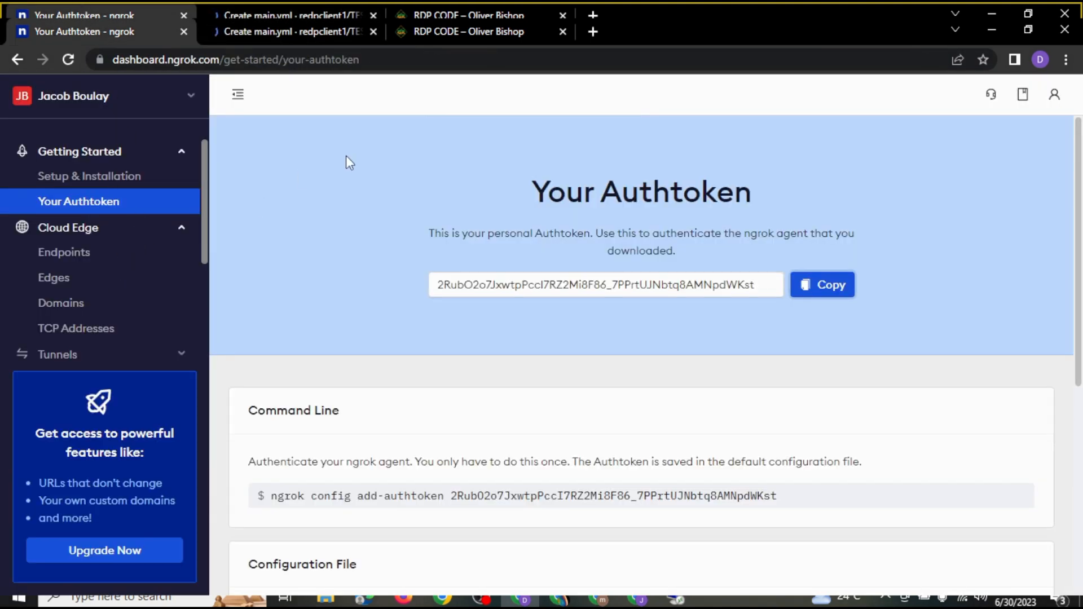
mouse_move(352, 138)
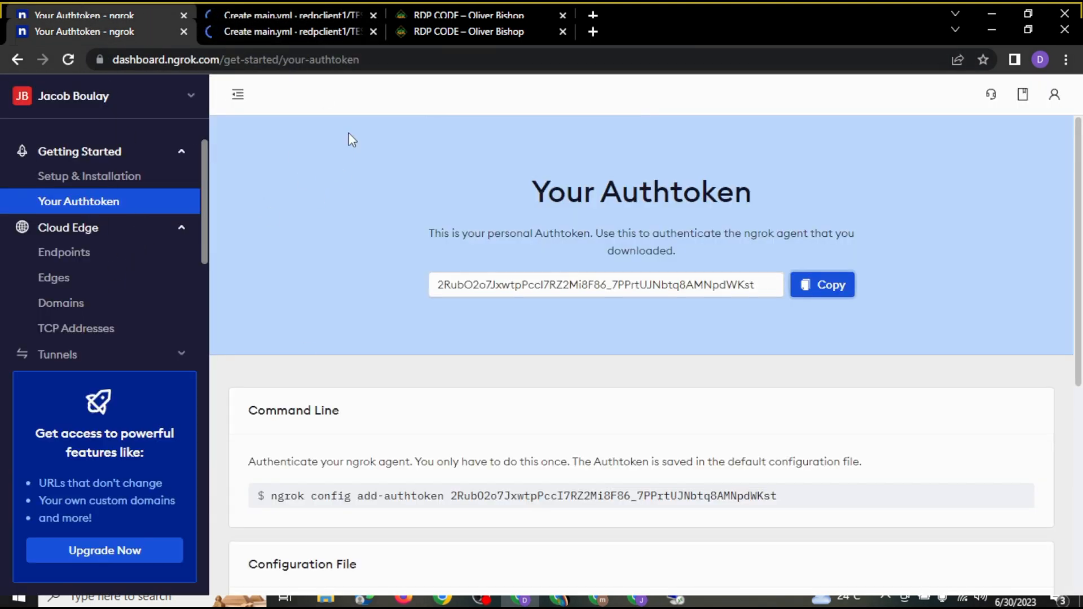
mouse_move(83, 264)
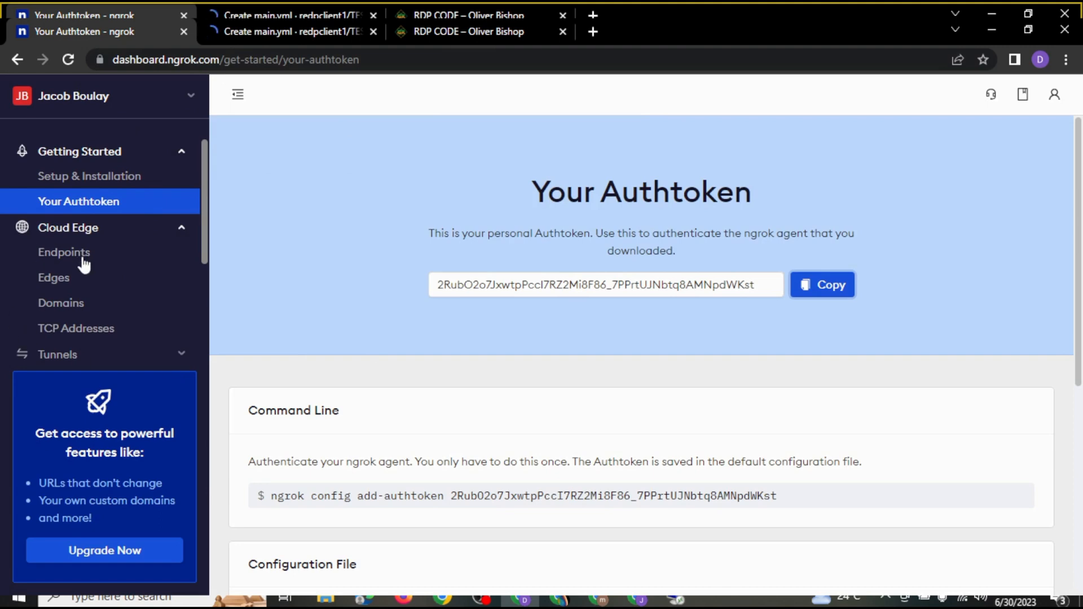
left_click(63, 253)
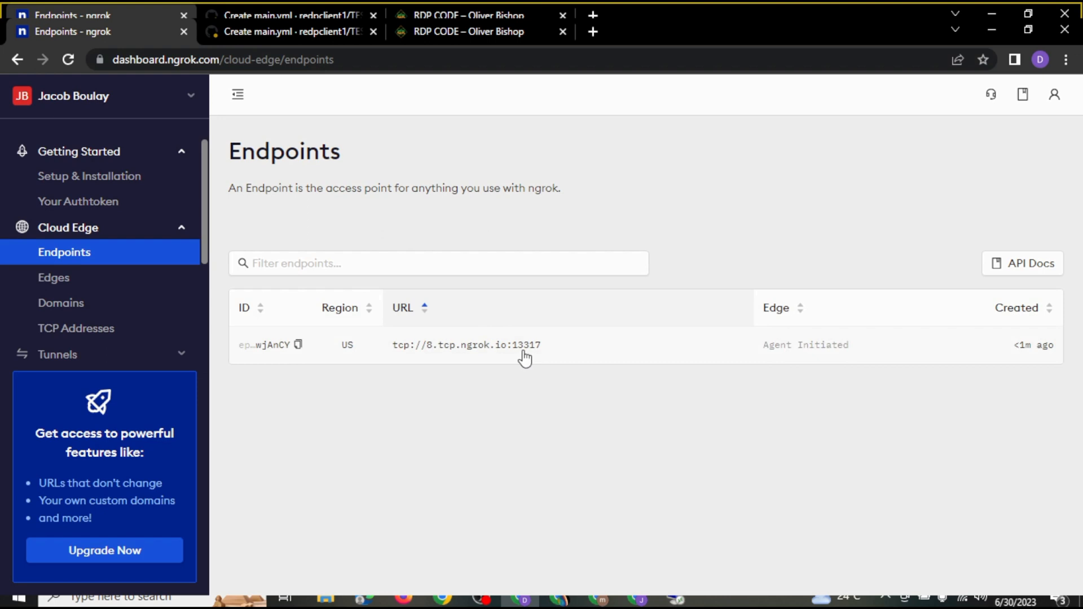
mouse_move(518, 385)
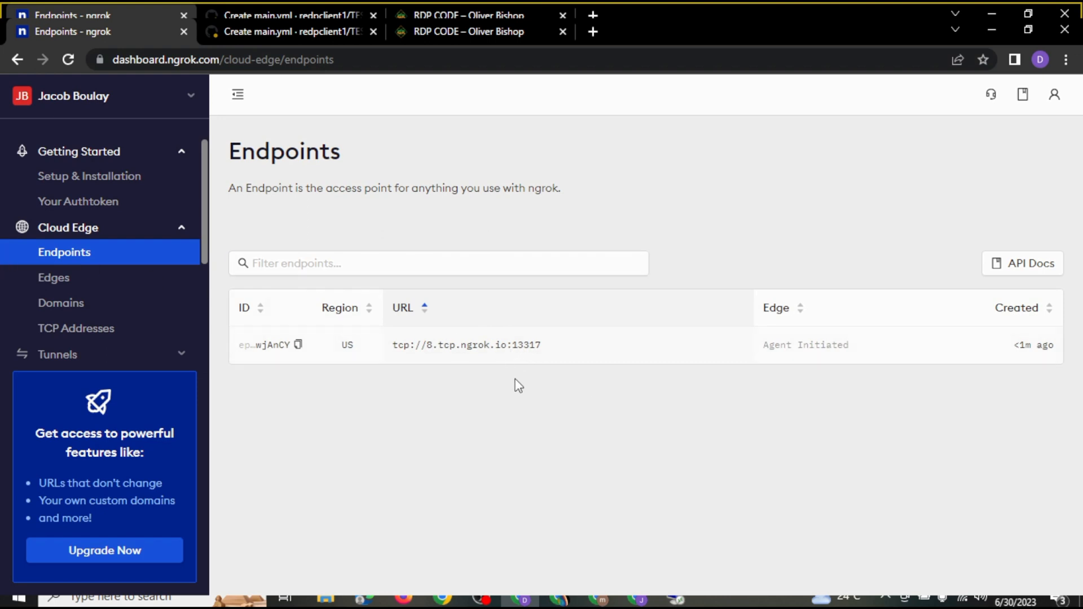
left_click(466, 344)
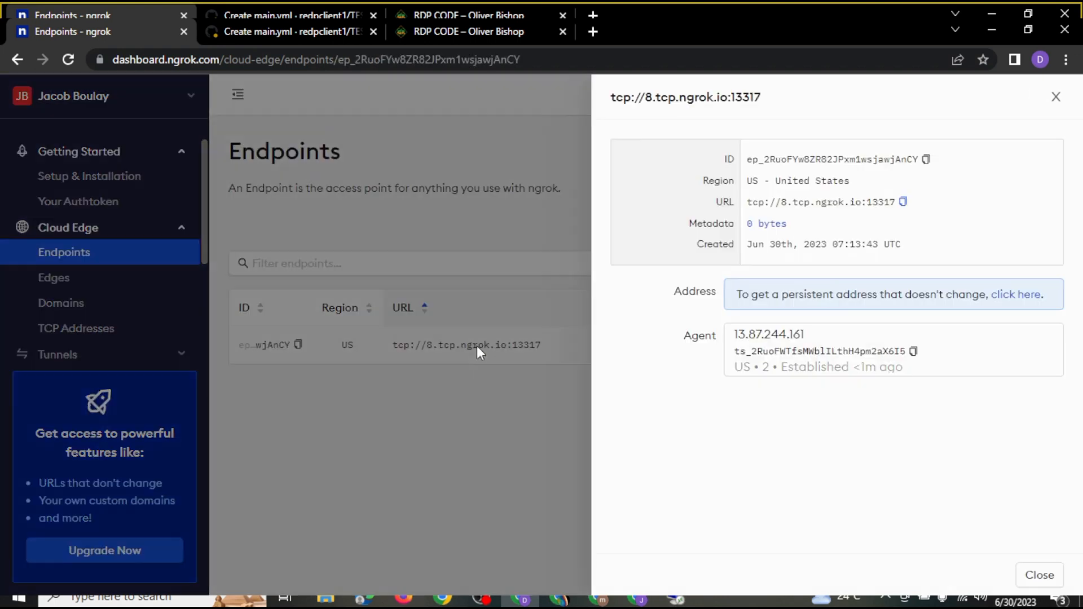
mouse_move(880, 217)
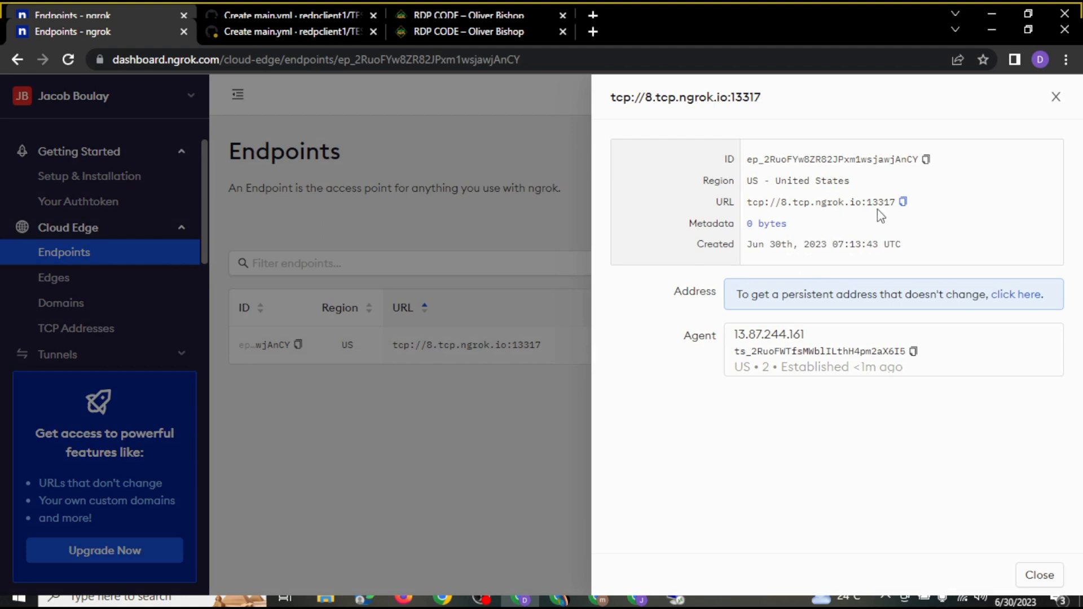
double_click(879, 202)
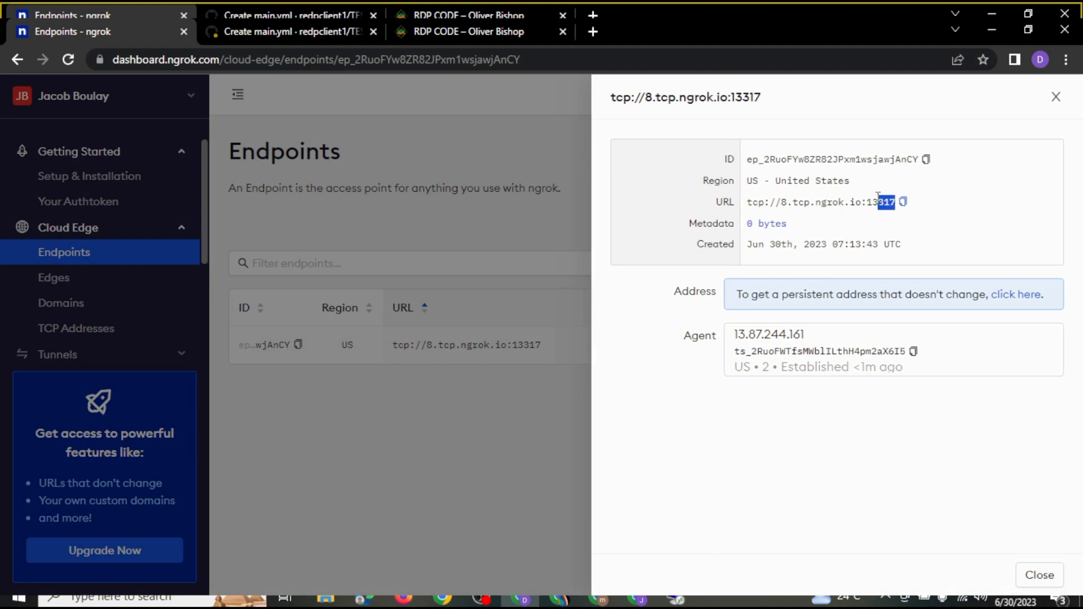
left_click_drag(894, 202, 784, 202)
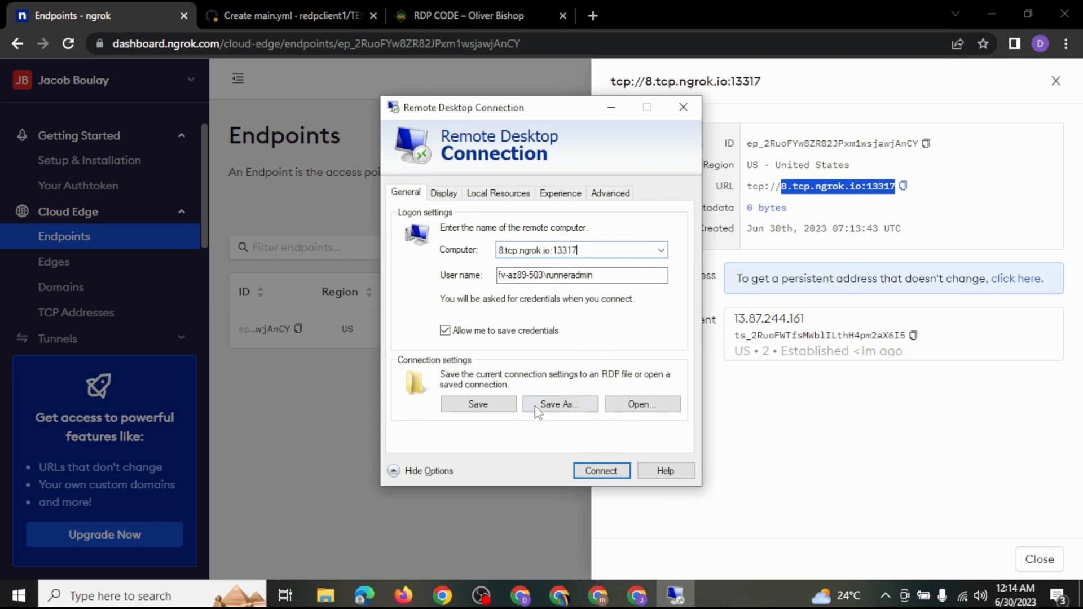
mouse_move(353, 430)
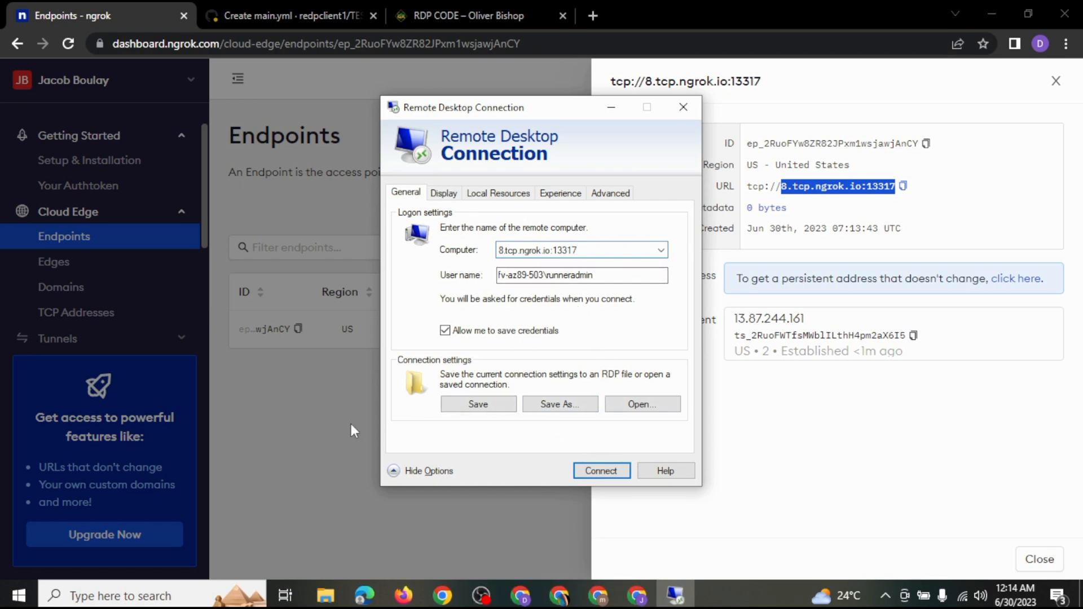
left_click(295, 15)
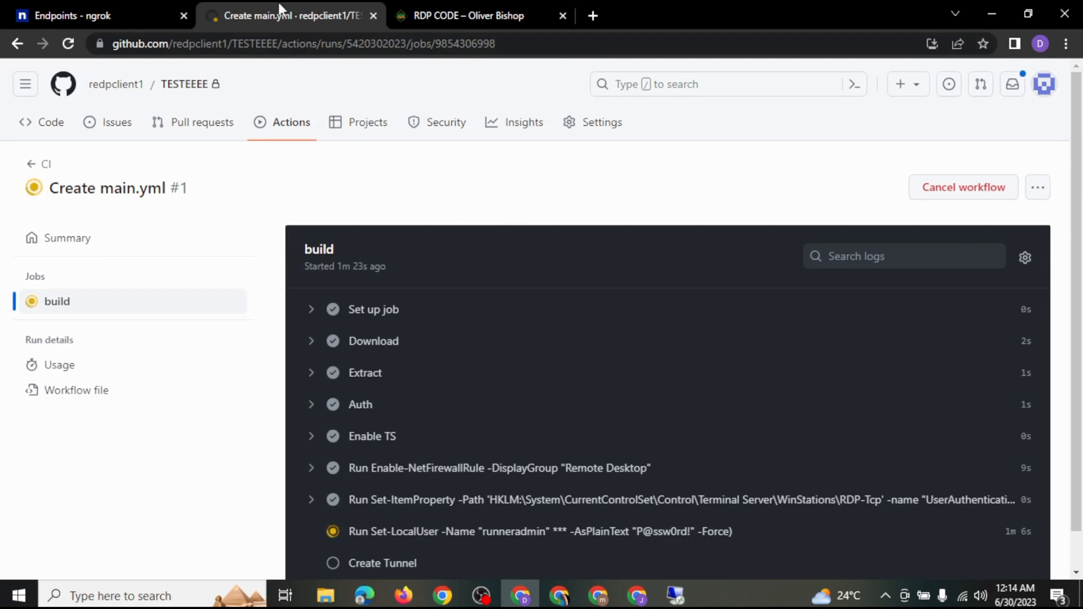
Expand the Set-LocalUser step log and select and copy the user name 'runneradmin'
scroll("down", 3)
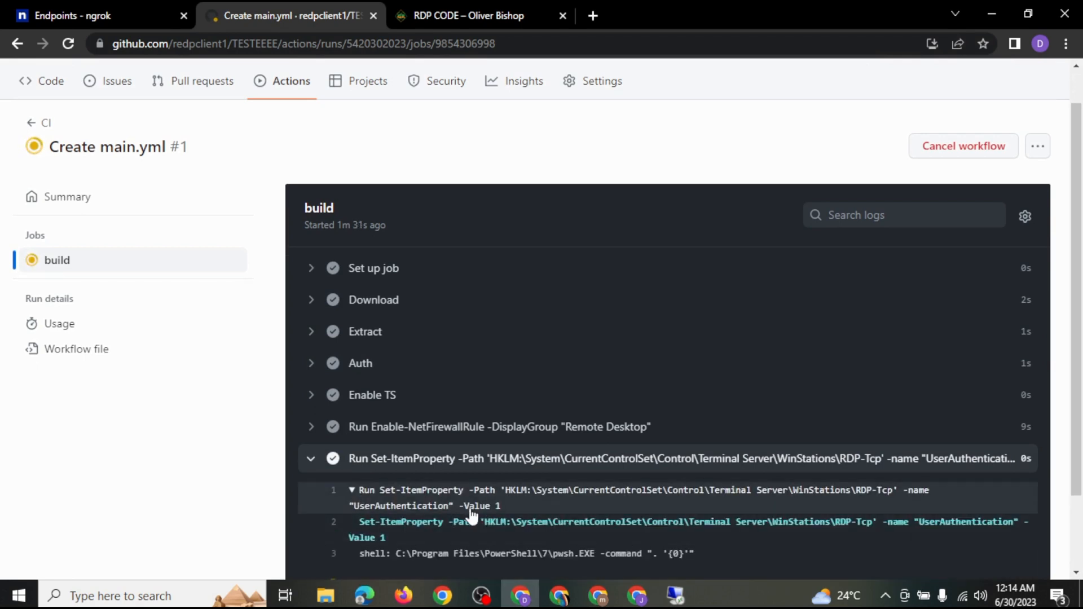
scroll("down", 3)
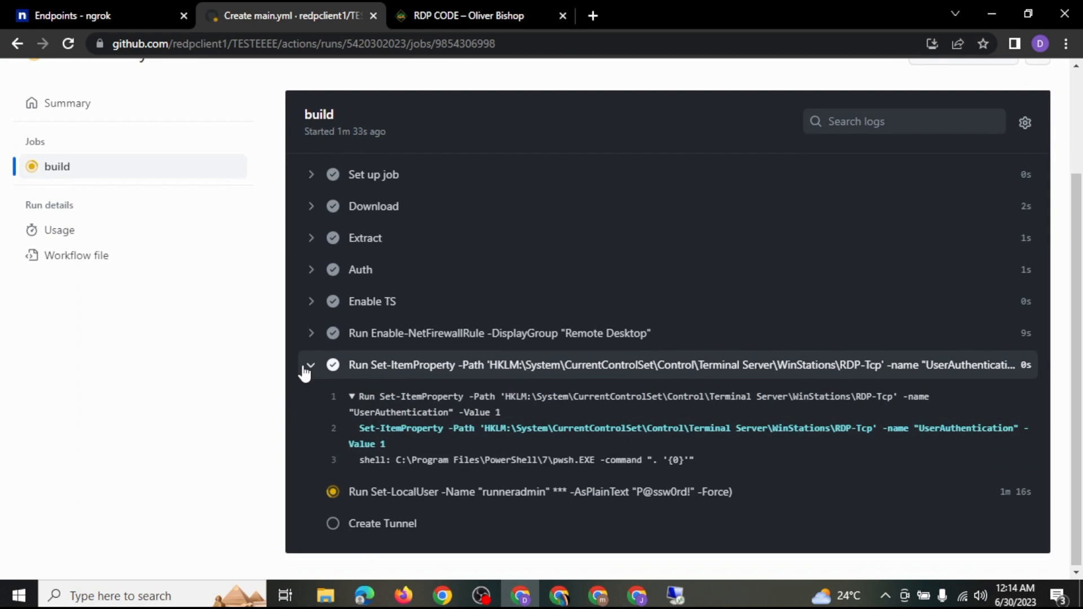
left_click(310, 365)
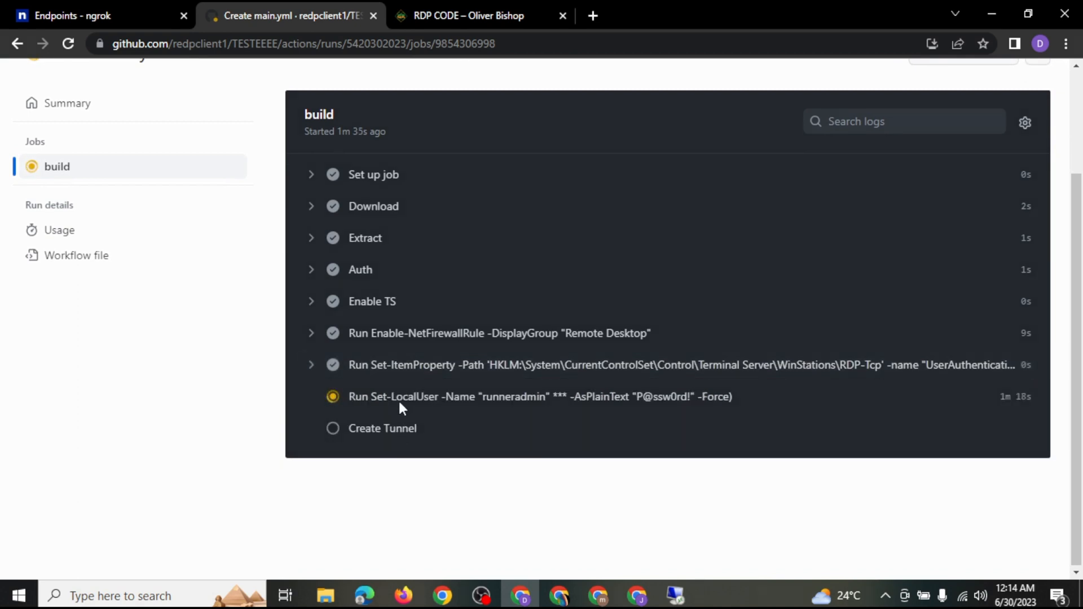
mouse_move(397, 392)
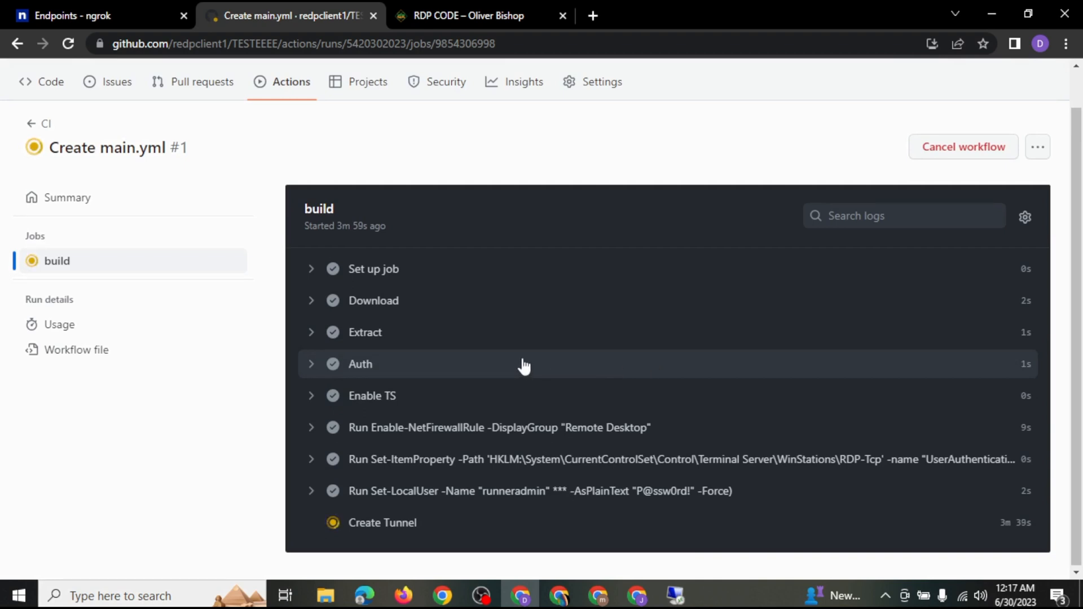
mouse_move(455, 496)
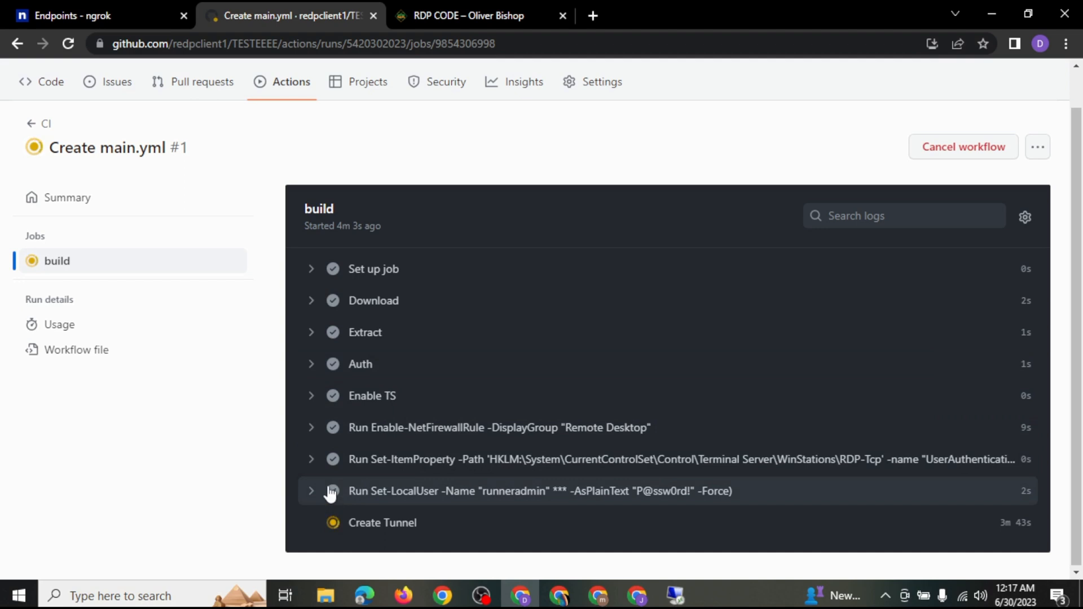
mouse_move(324, 497)
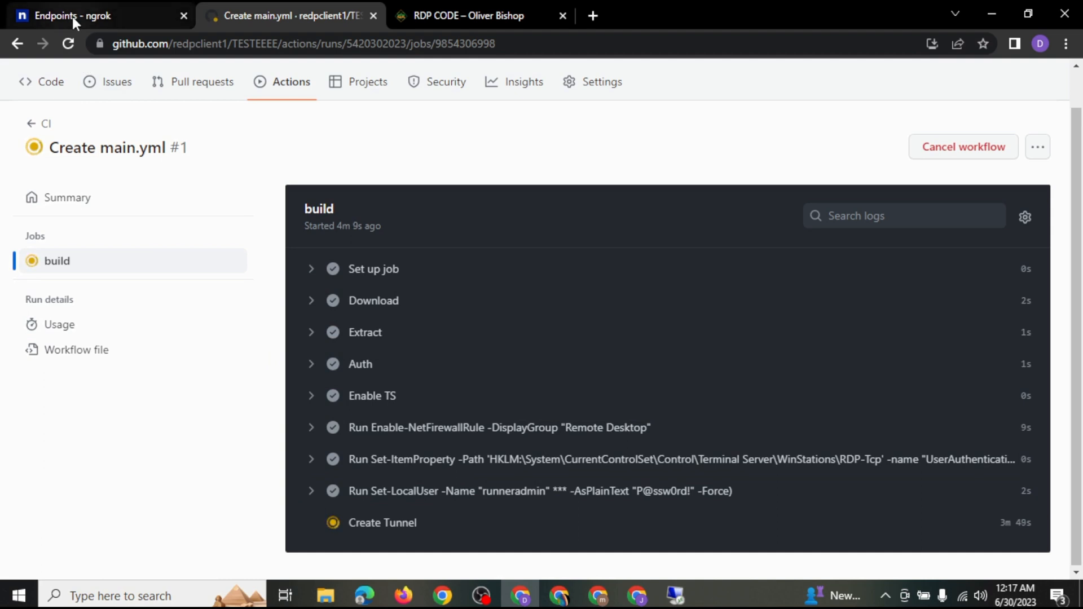
mouse_move(393, 495)
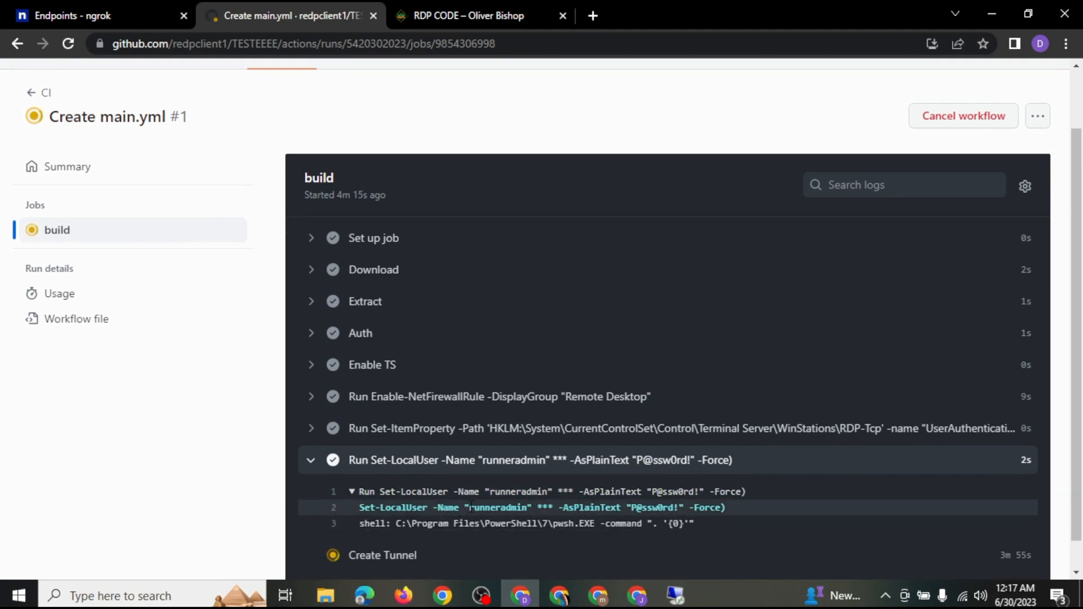
double_click(487, 507)
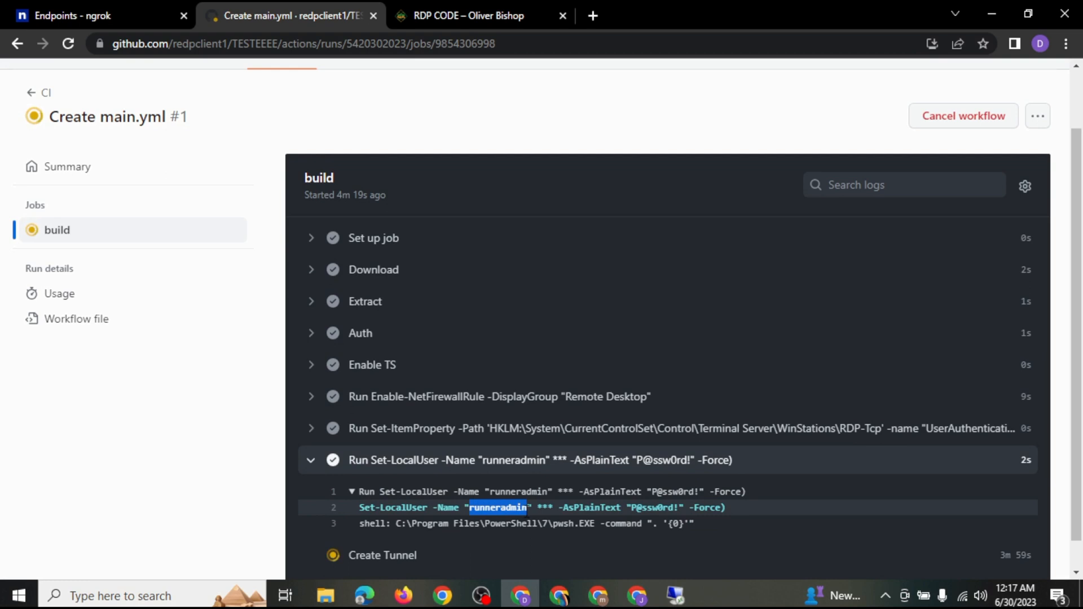
right_click(498, 508)
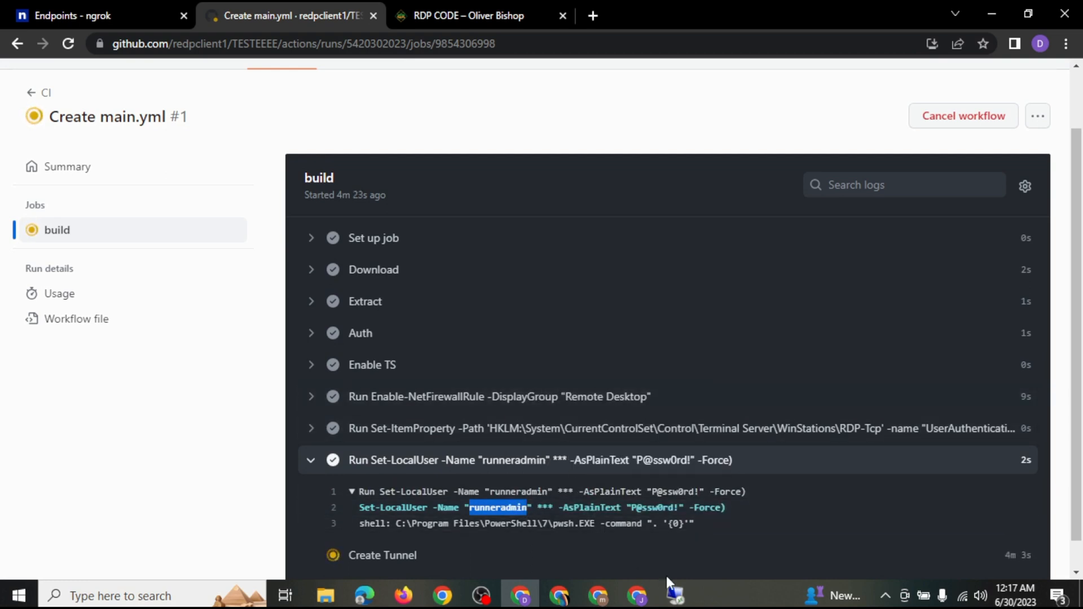
Connect via Remote Desktop to 8.tcp.ngrok.io:13317 as runneradmin, accepting the certificate warning
left_click(671, 594)
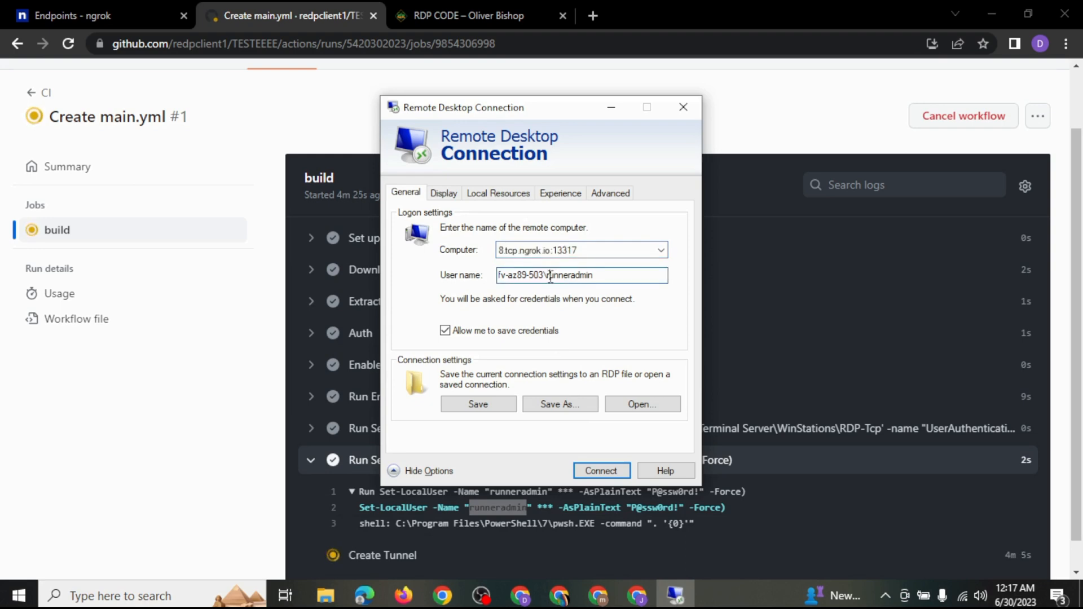
left_click(602, 470)
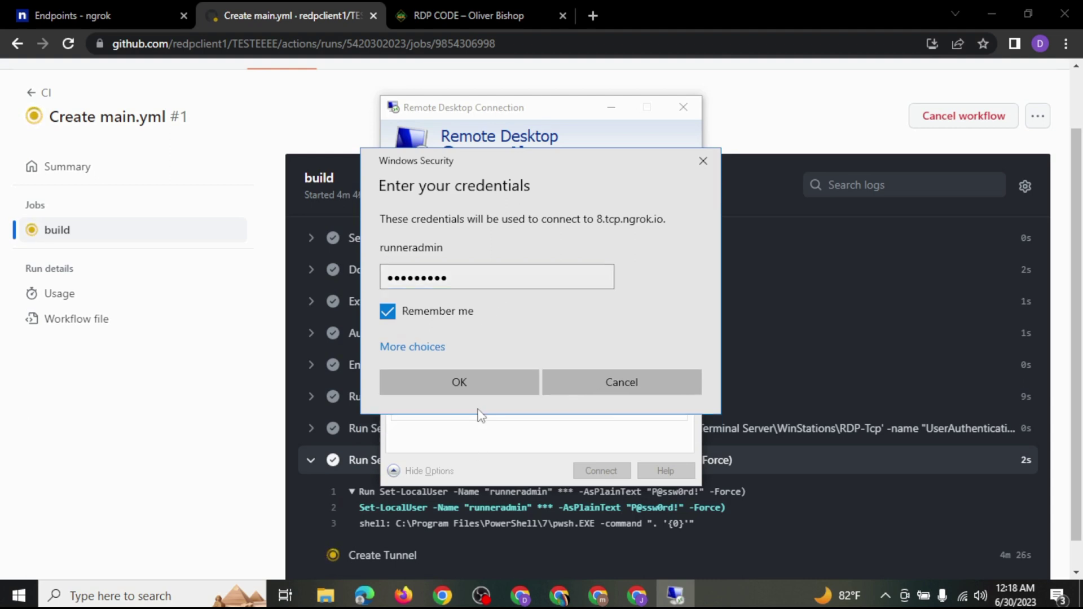
left_click(460, 382)
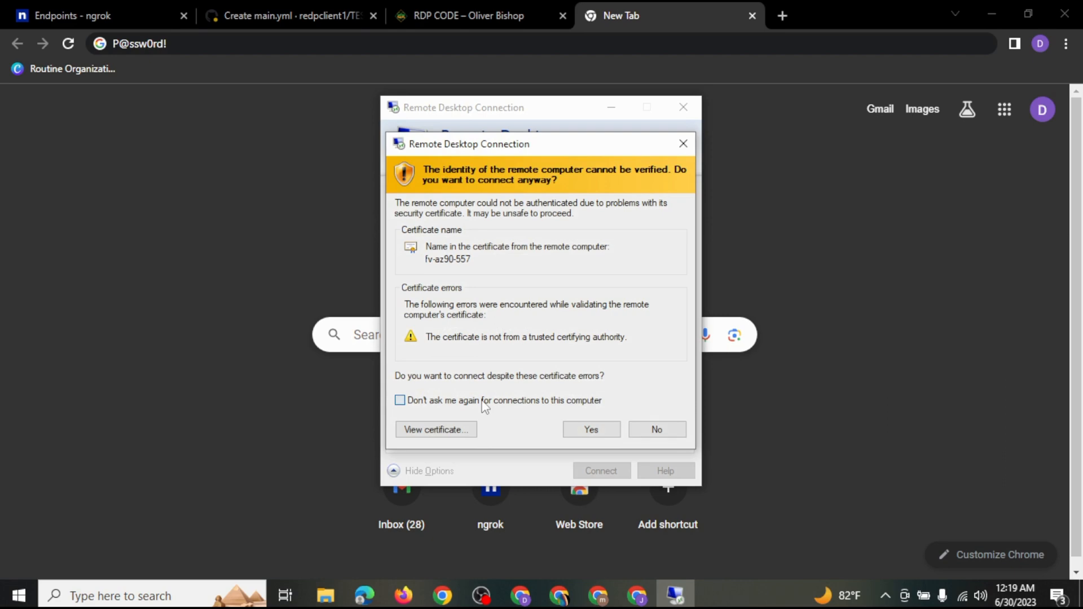
left_click(591, 429)
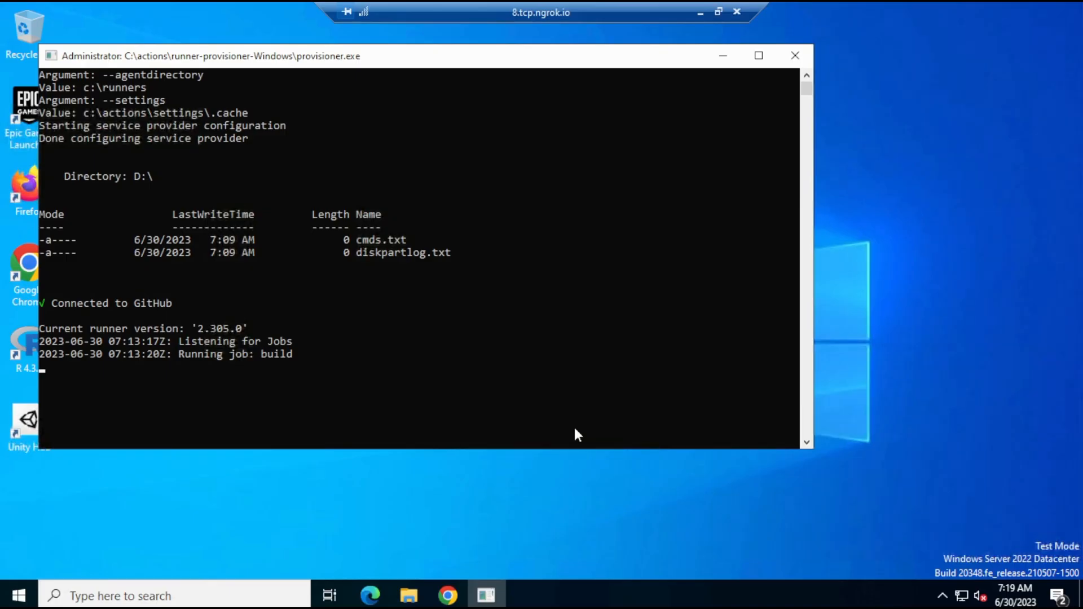
mouse_move(463, 470)
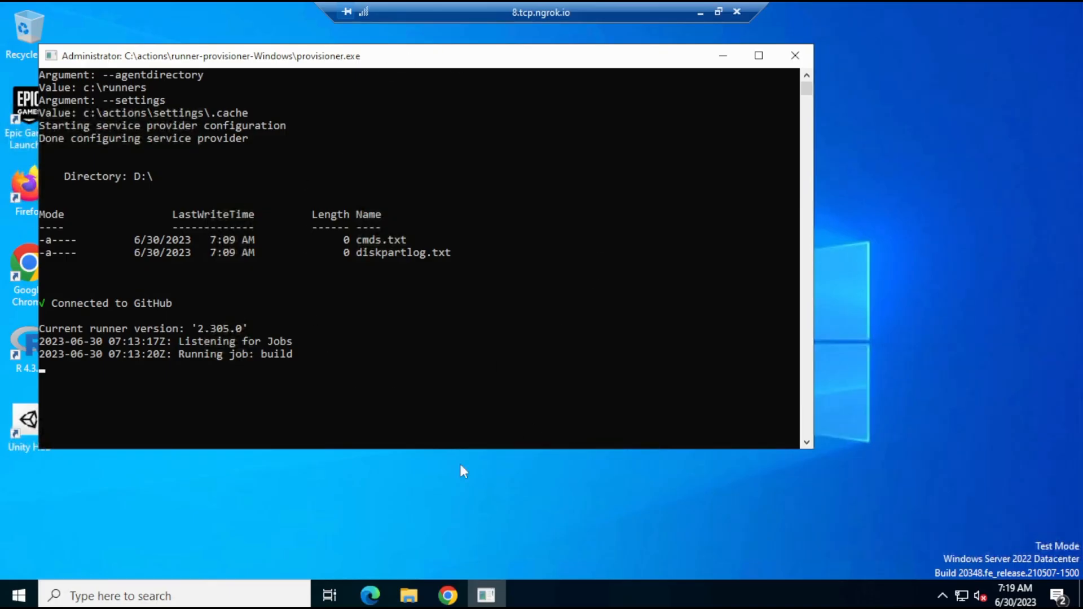
mouse_move(662, 103)
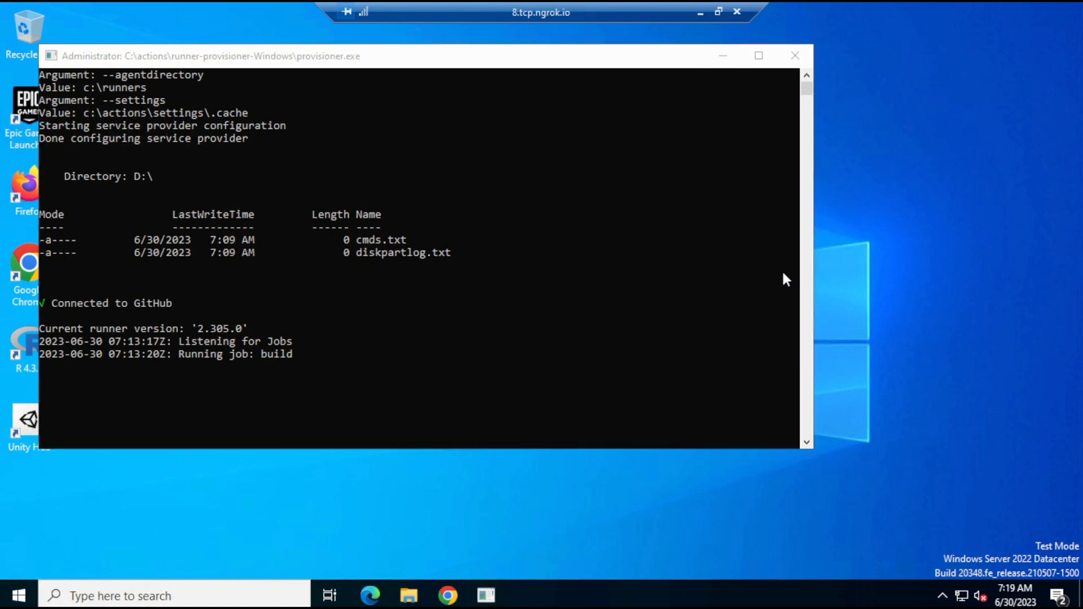
Search the server's Settings for 'RAM' and confirm 7.00 GB of installed RAM
left_click(795, 55)
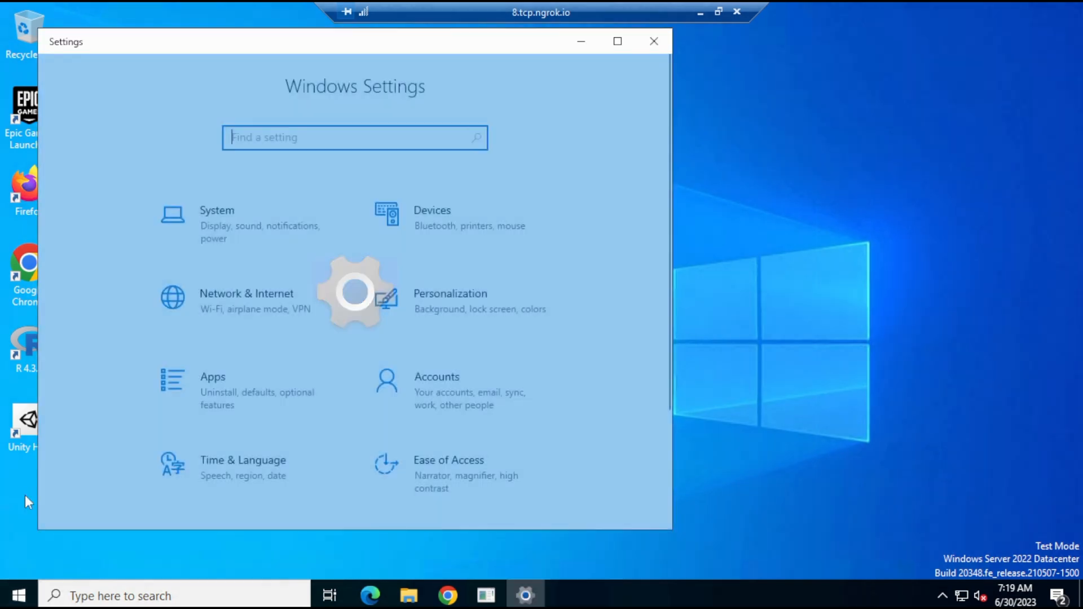
type("RAM")
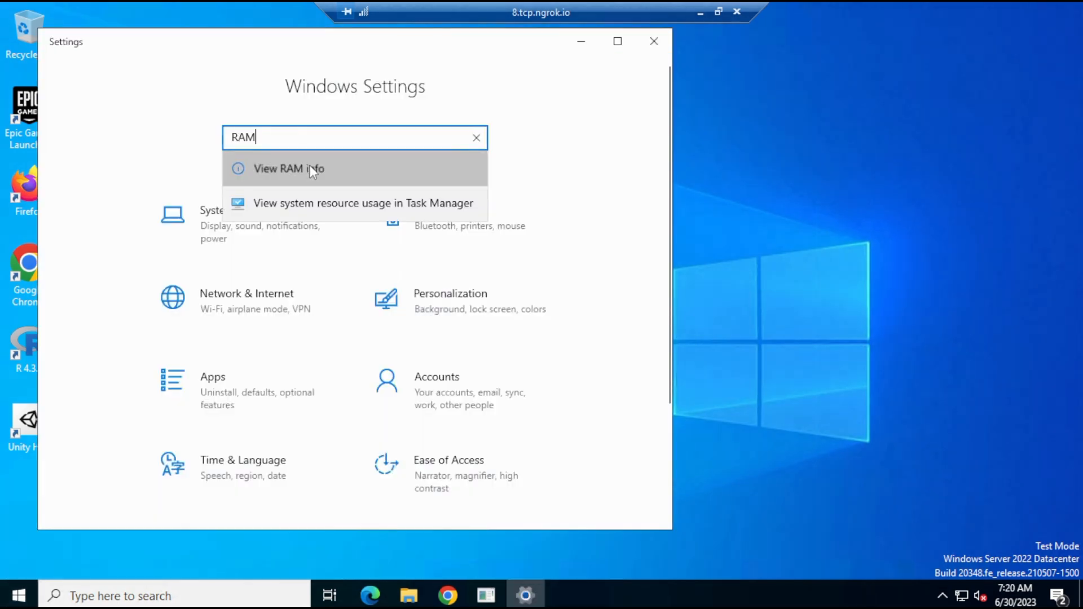
left_click(289, 169)
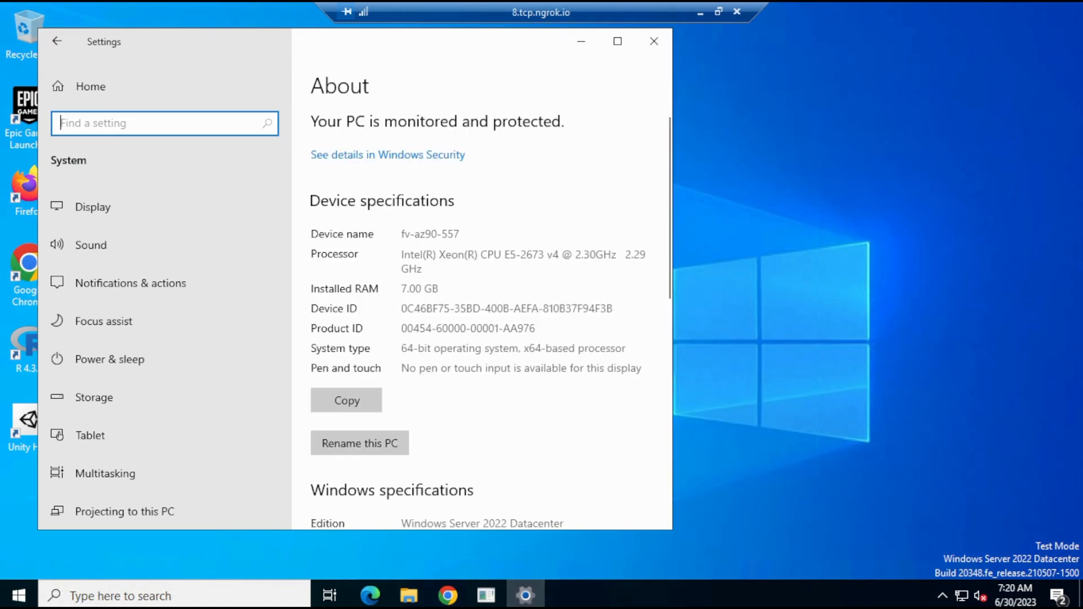
double_click(419, 288)
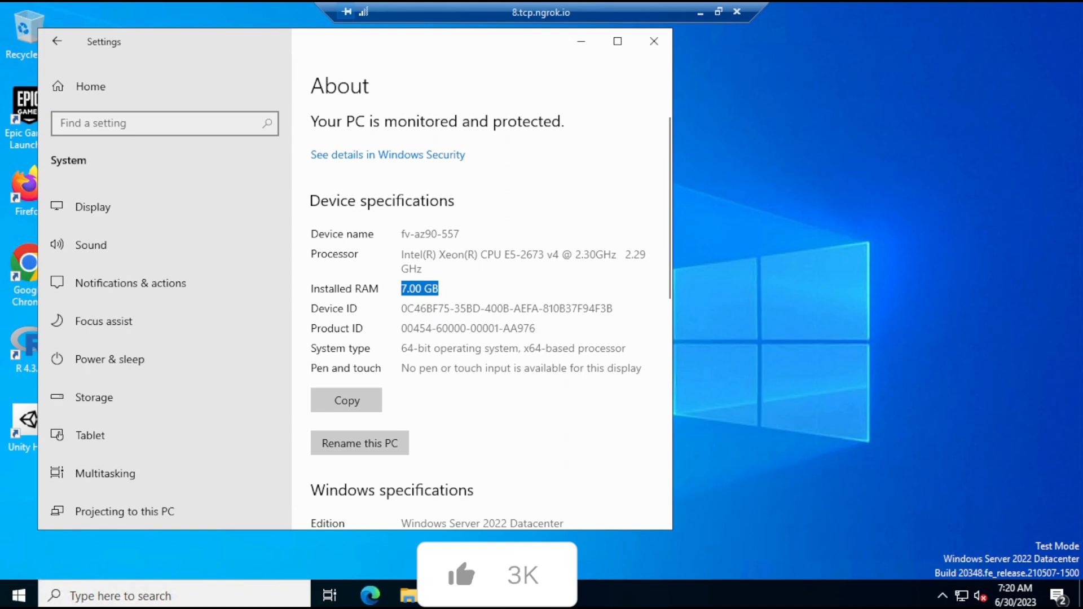
Minimize the remote windows and return to the local browser
left_click(654, 41)
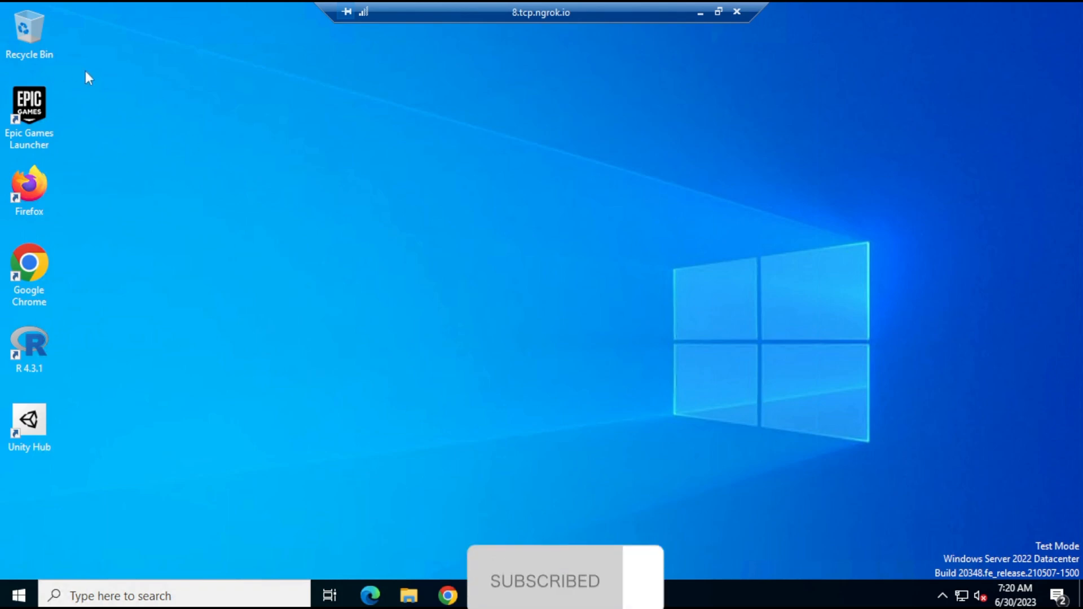
left_click(30, 342)
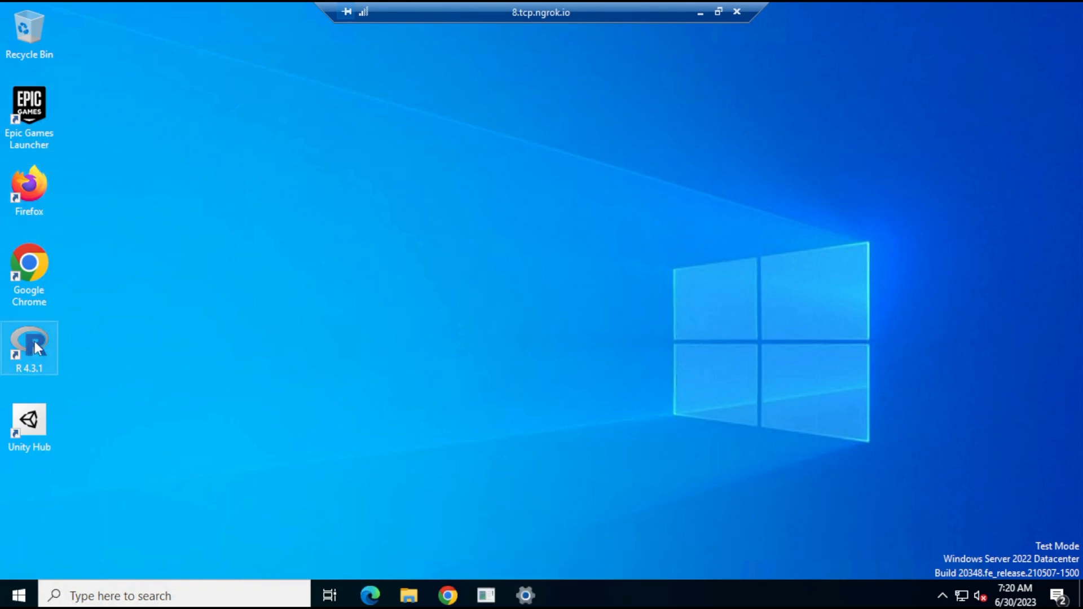
left_click(380, 327)
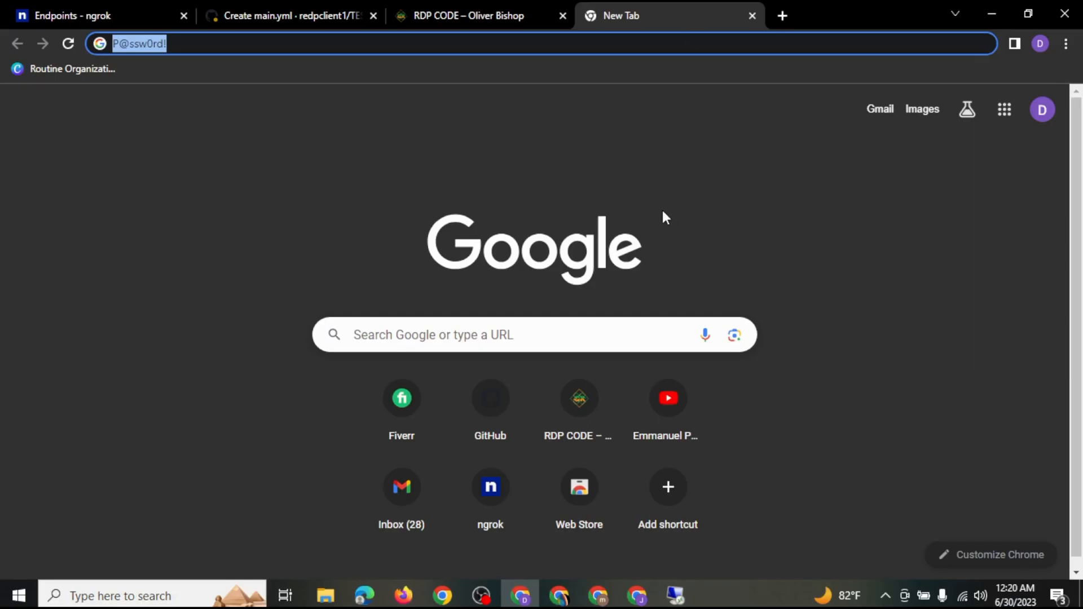
Switch between the ngrok endpoints and GitHub run tabs, ending on the workflow run log
left_click(290, 16)
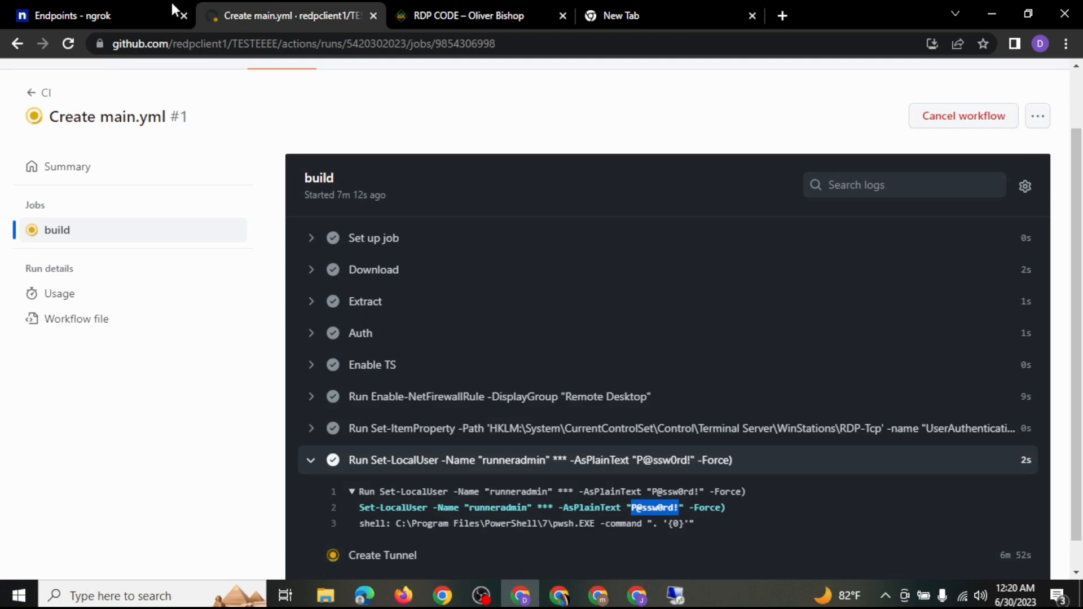
left_click(73, 15)
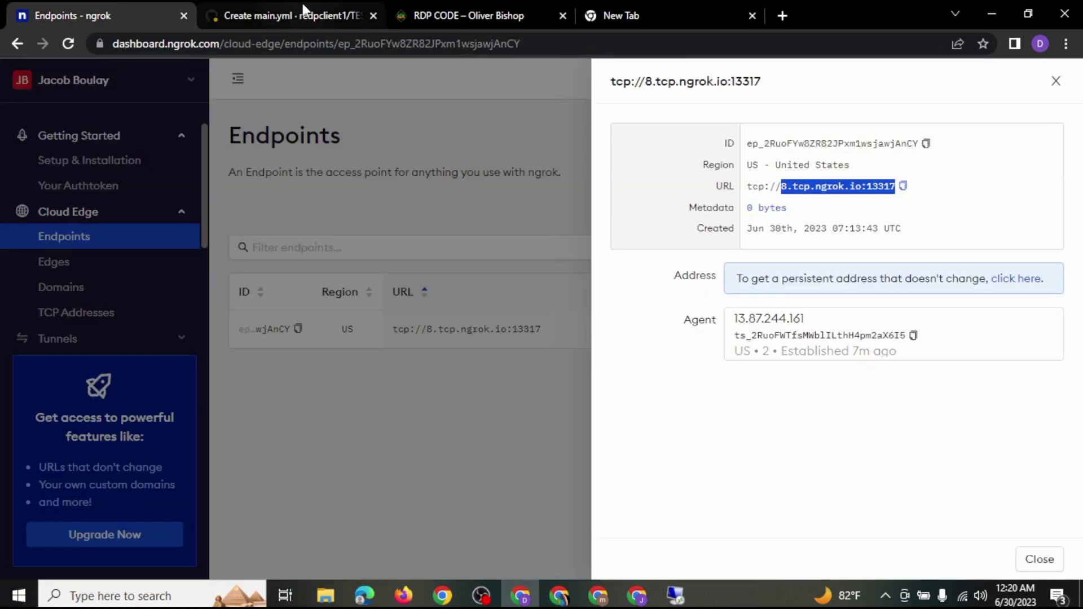
left_click(290, 15)
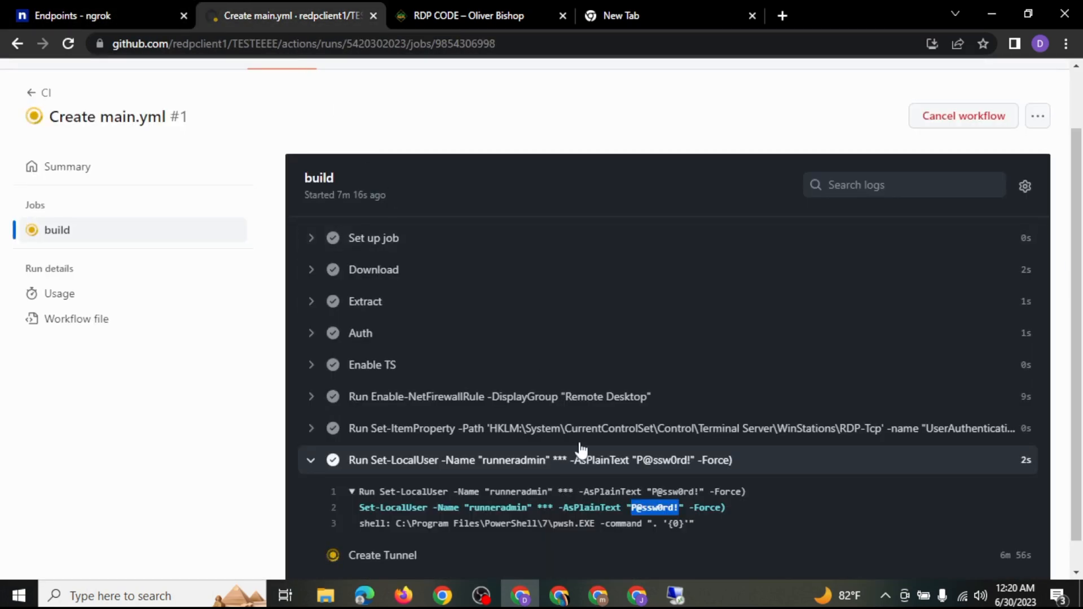
left_click(85, 15)
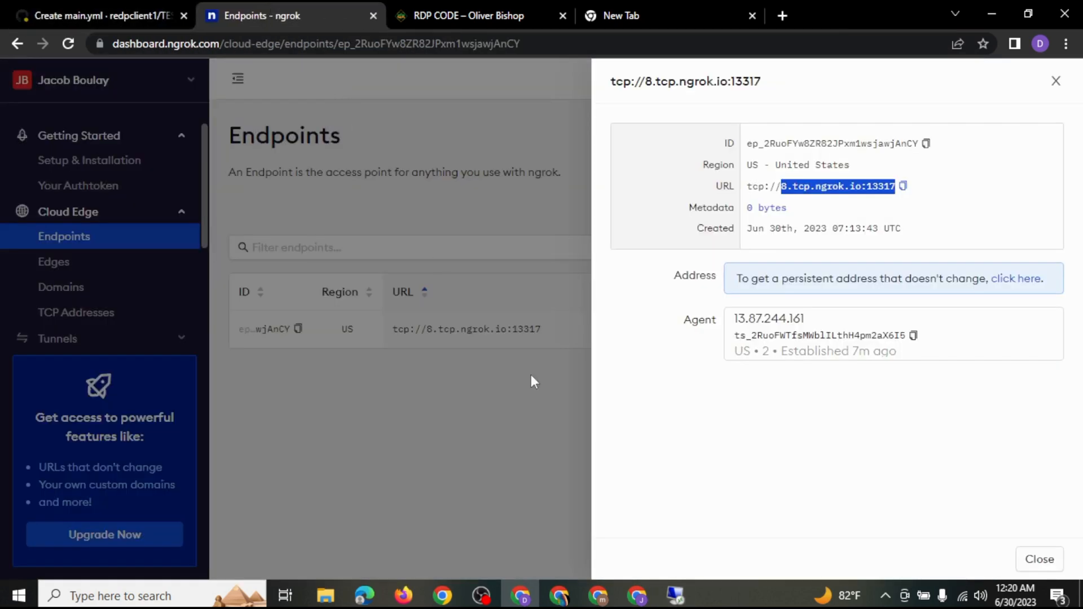
left_click(102, 14)
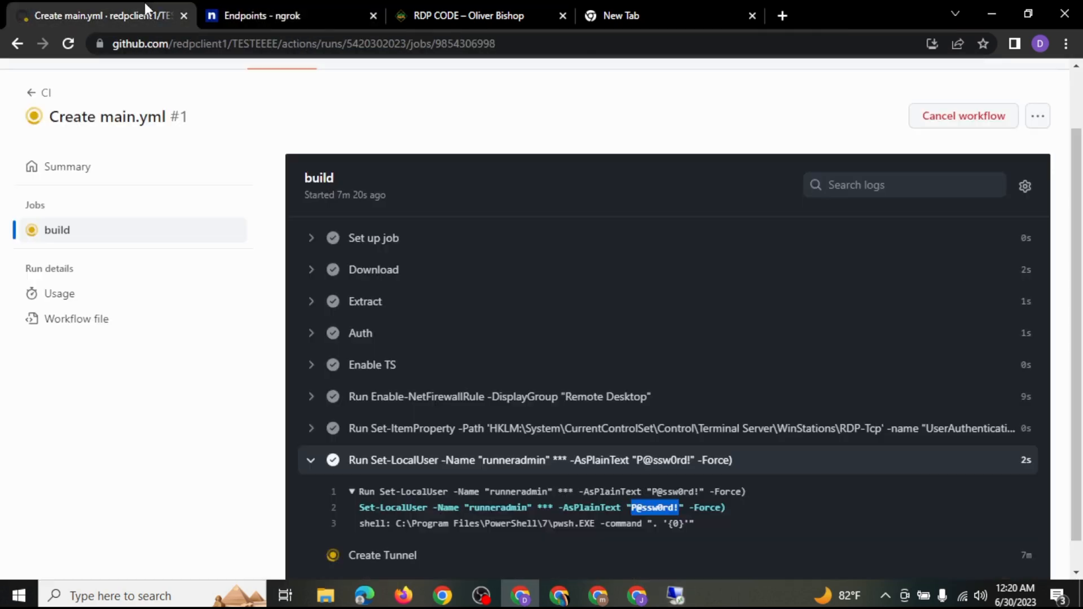